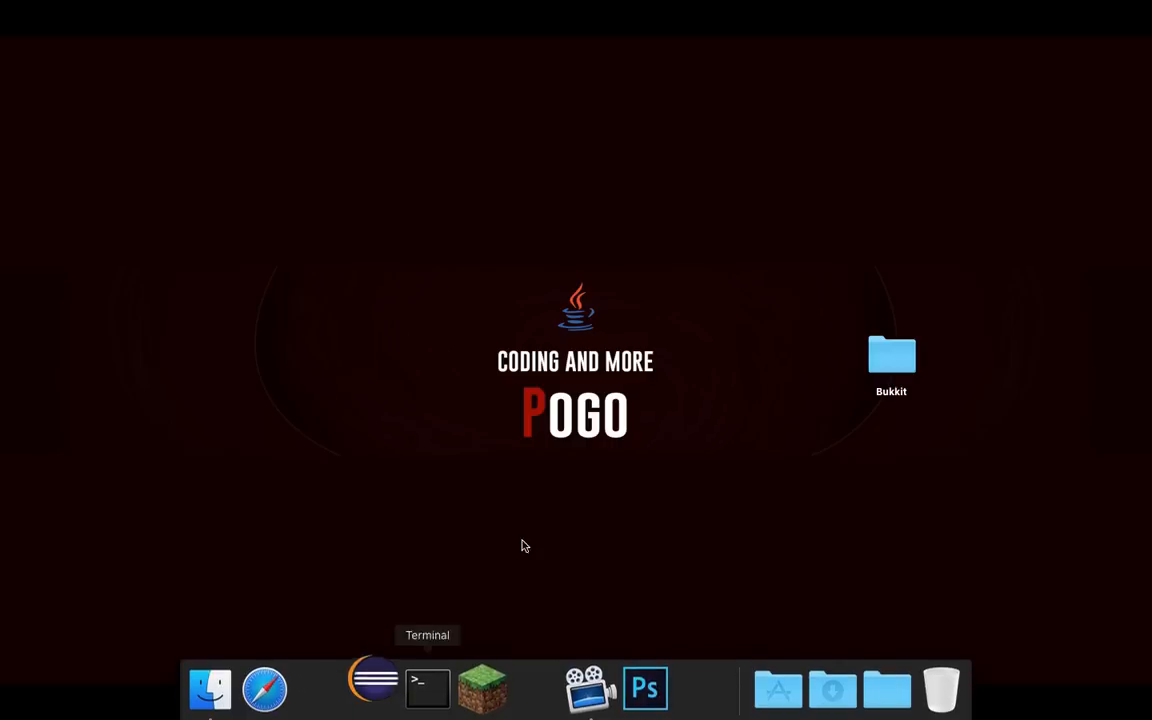
{"action": "mouse_move", "coordinate": [565, 558]}
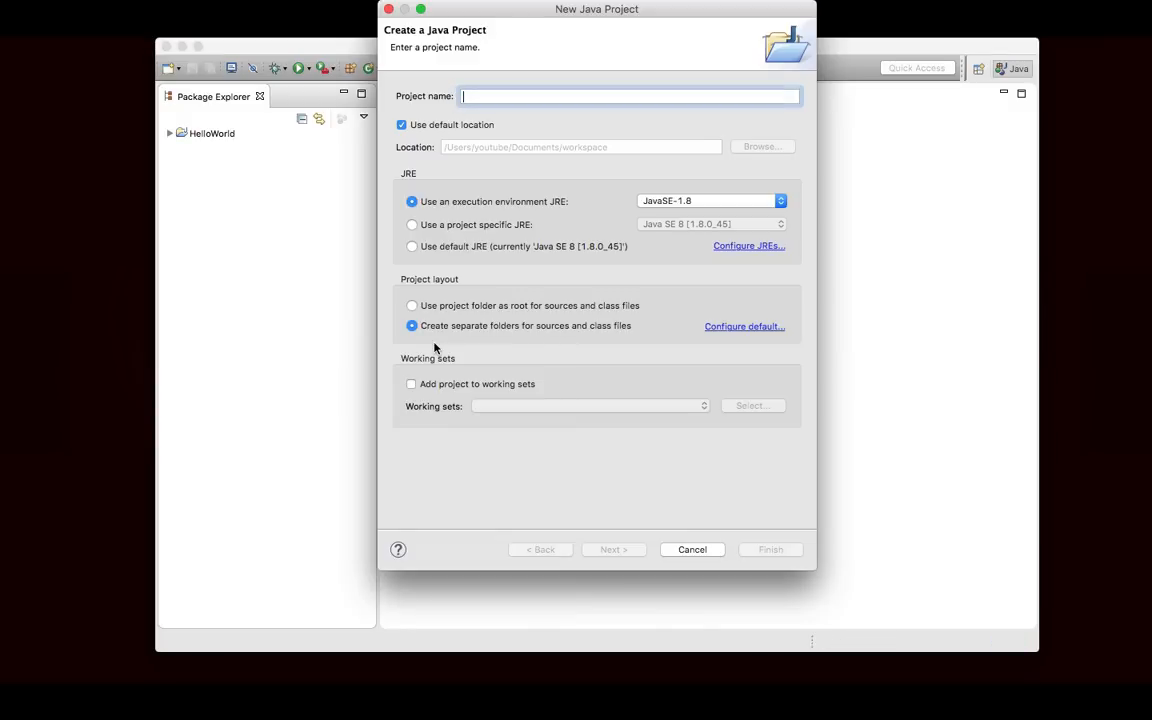
- Create the FightCraft Java project and expand it in the explorer
{"action": "type", "text": "MCFight"}
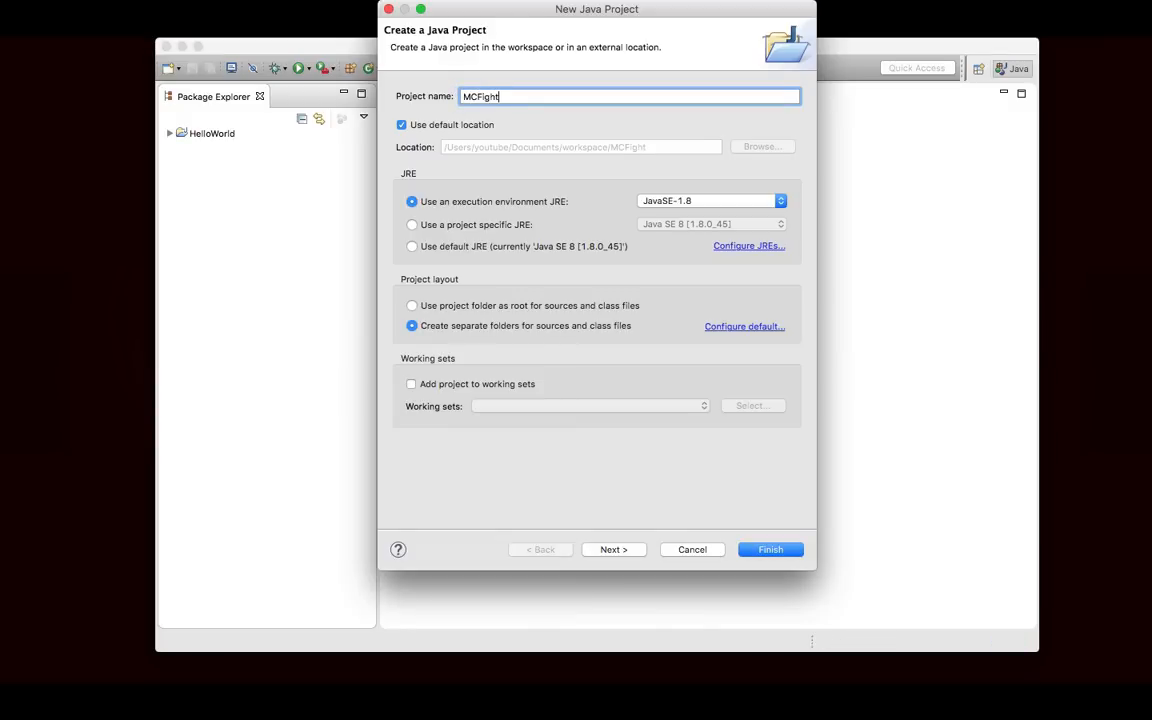
{"action": "type", "text": "FightCraft"}
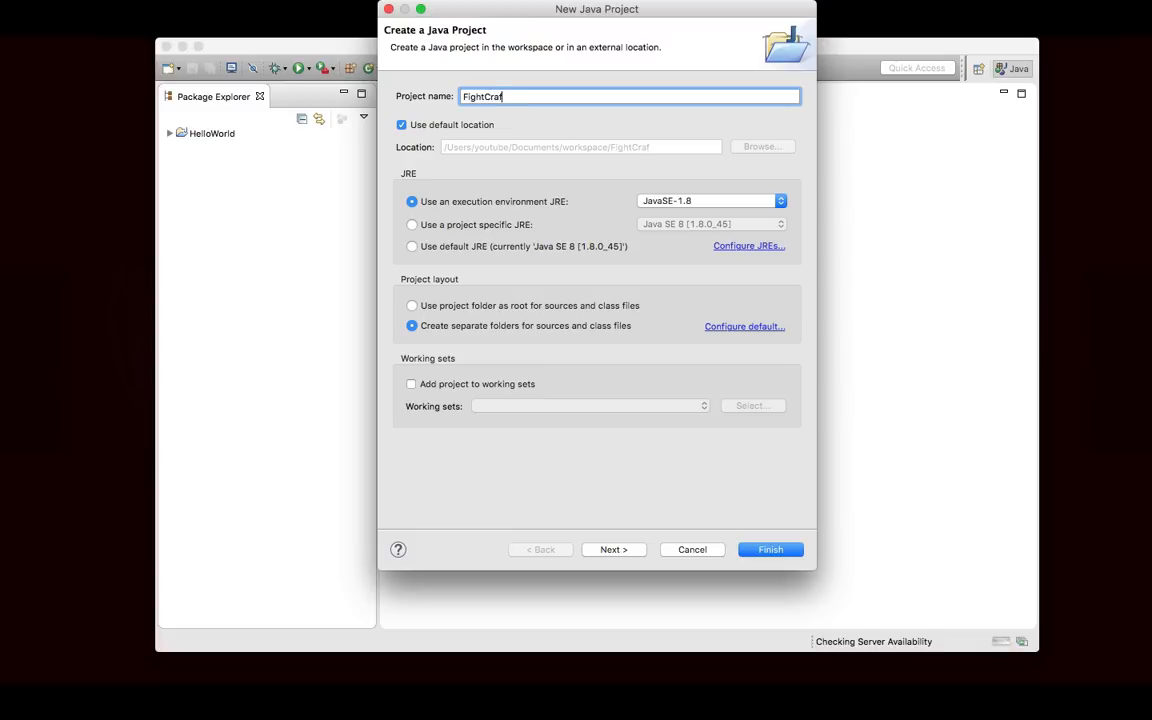
{"action": "left_click", "coordinate": [770, 549]}
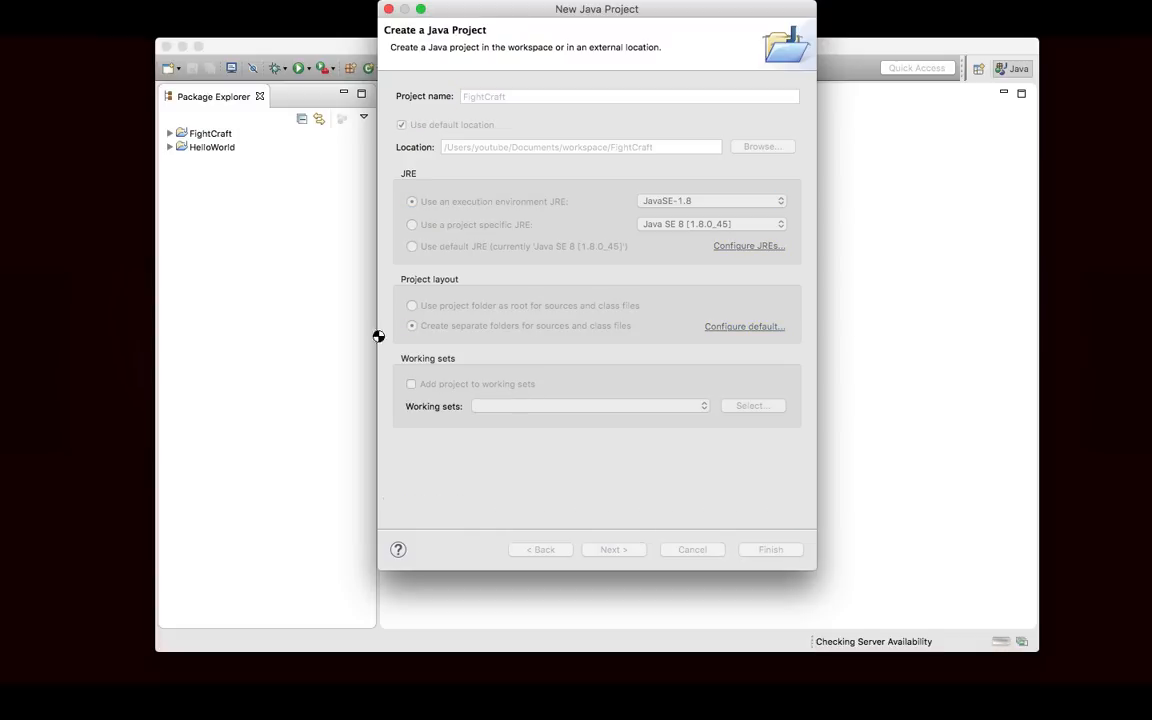
{"action": "left_click", "coordinate": [770, 549]}
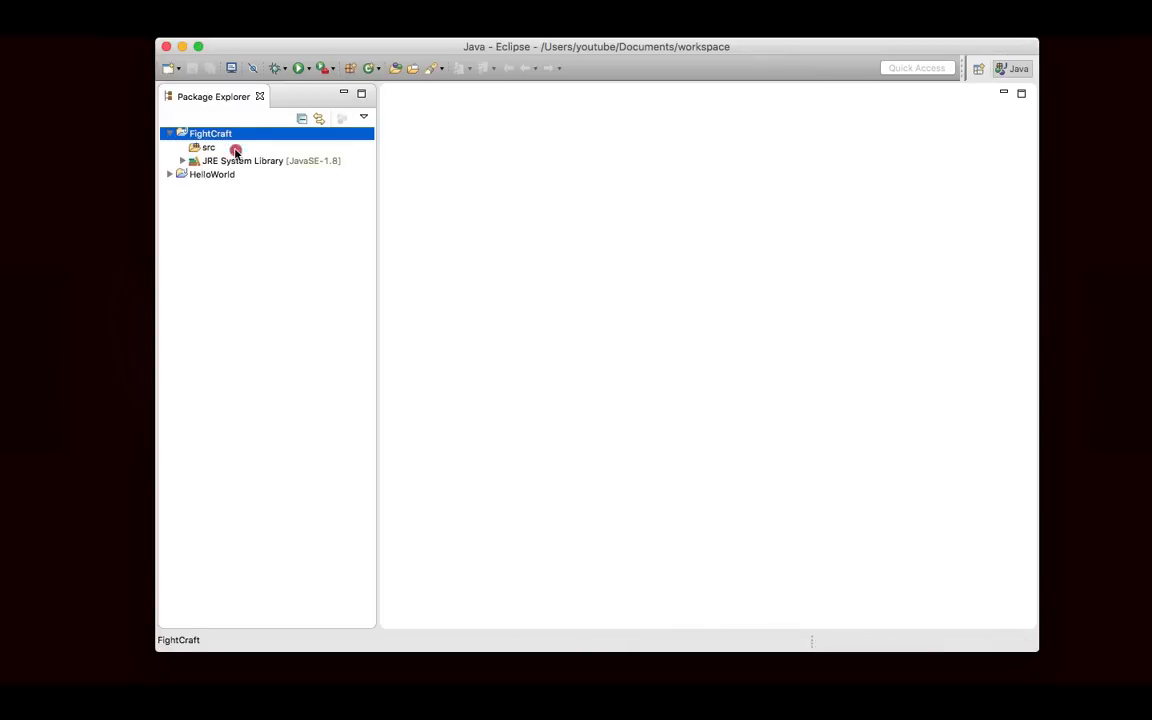
- Add package me.pogo.fightcraft to src and create a FightCraft class inside it
{"action": "right_click", "coordinate": [203, 148]}
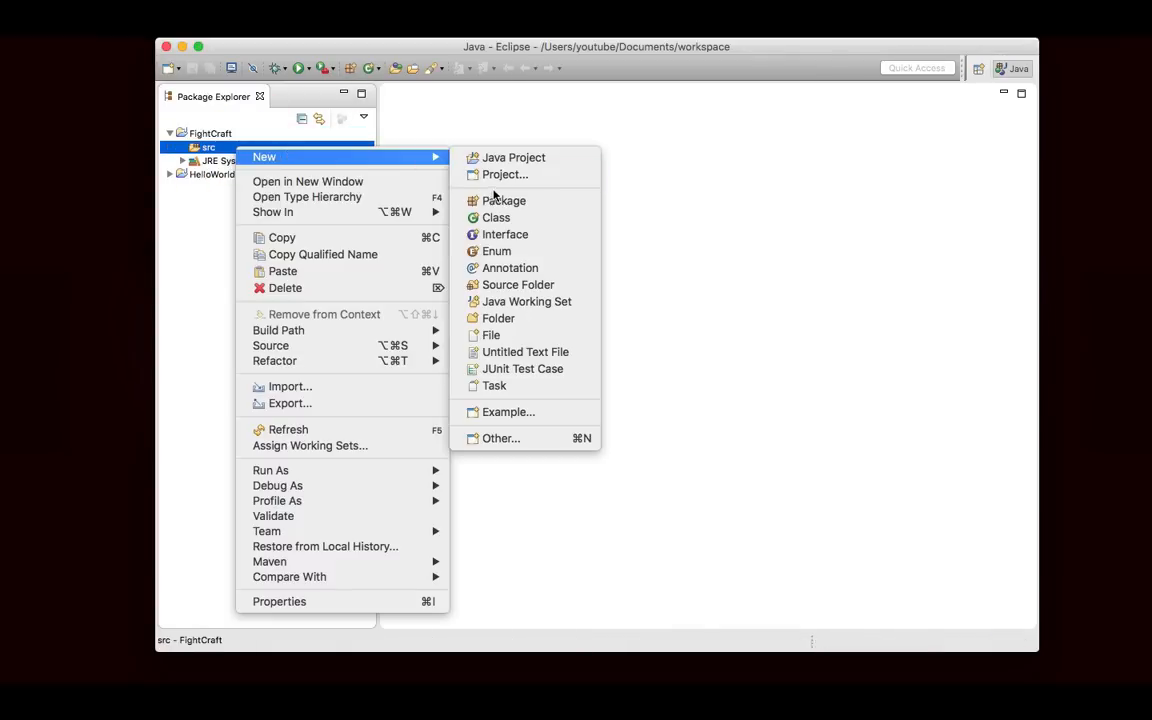
{"action": "mouse_move", "coordinate": [612, 199]}
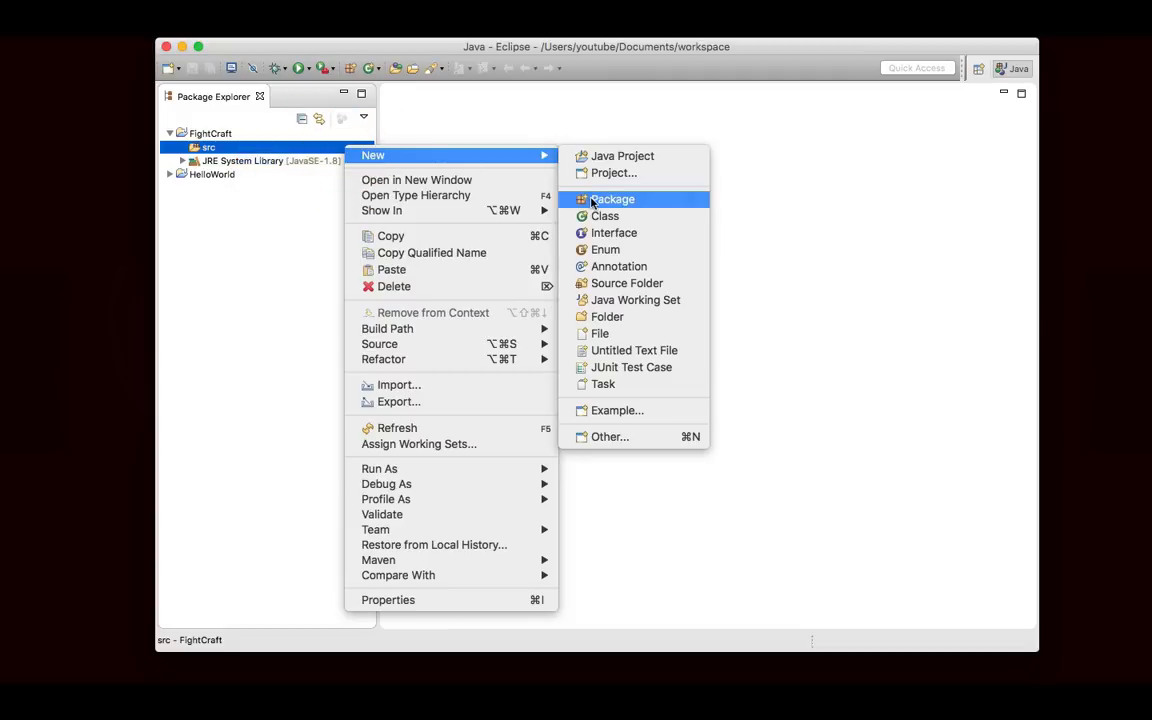
{"action": "left_click", "coordinate": [613, 199]}
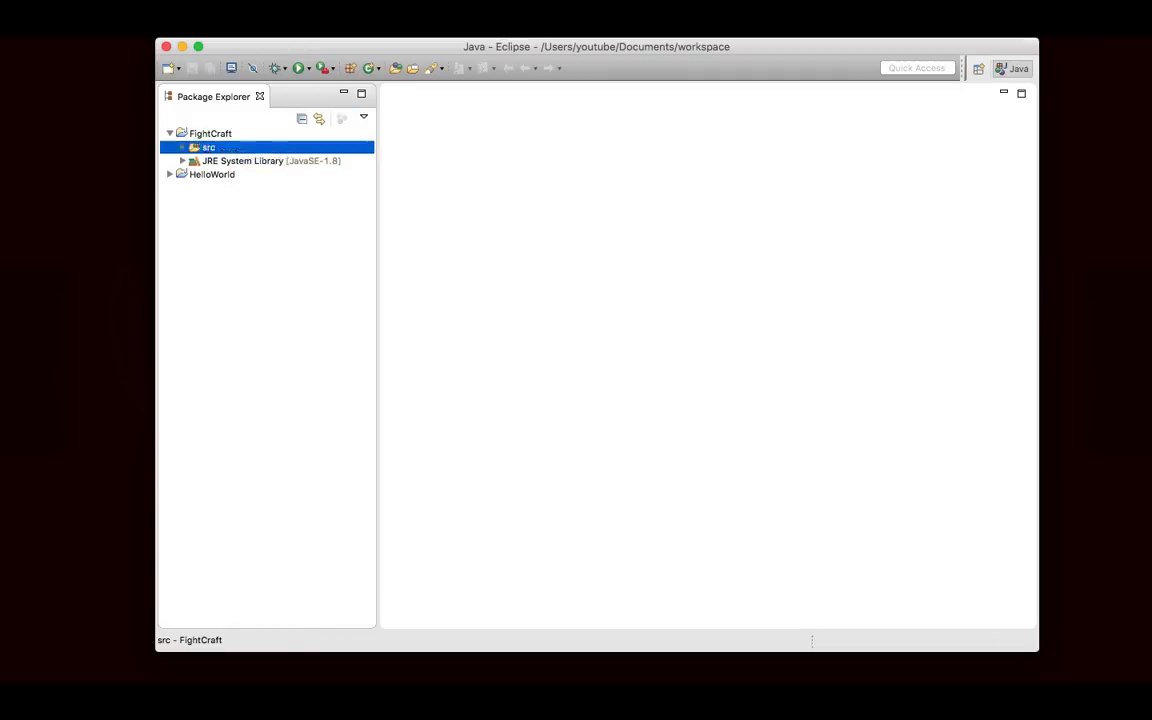
{"action": "right_click", "coordinate": [245, 162]}
{"action": "type", "text": "FightCraft"}
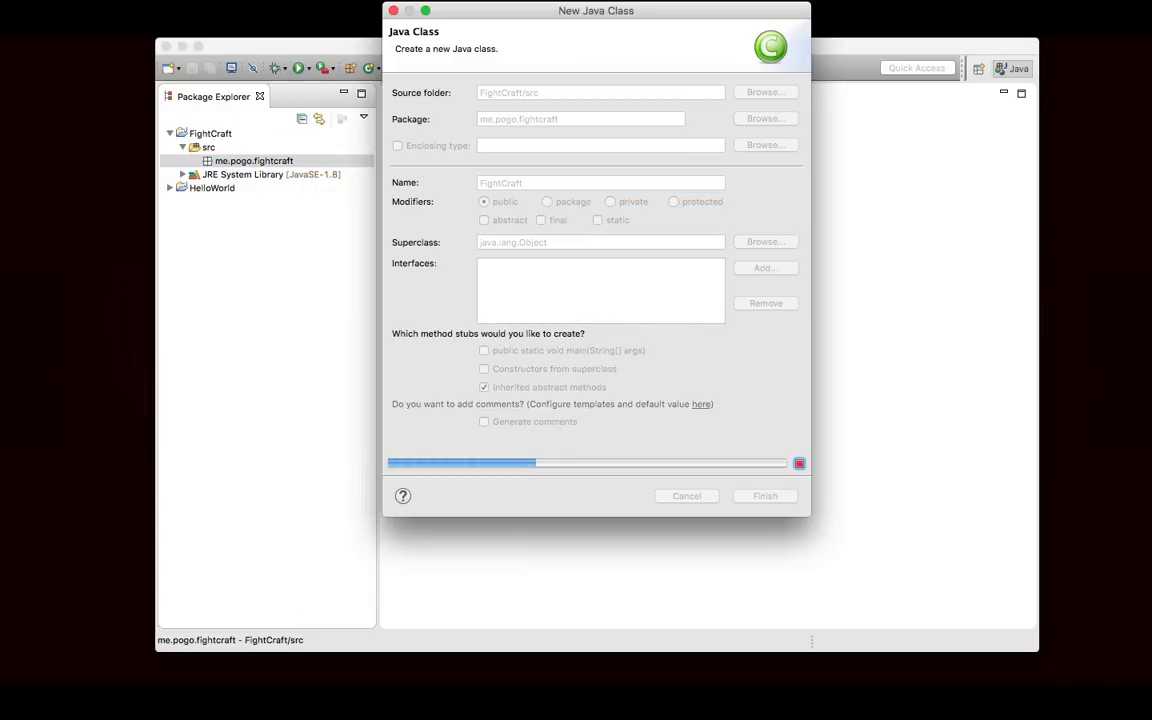
{"action": "left_click", "coordinate": [764, 495]}
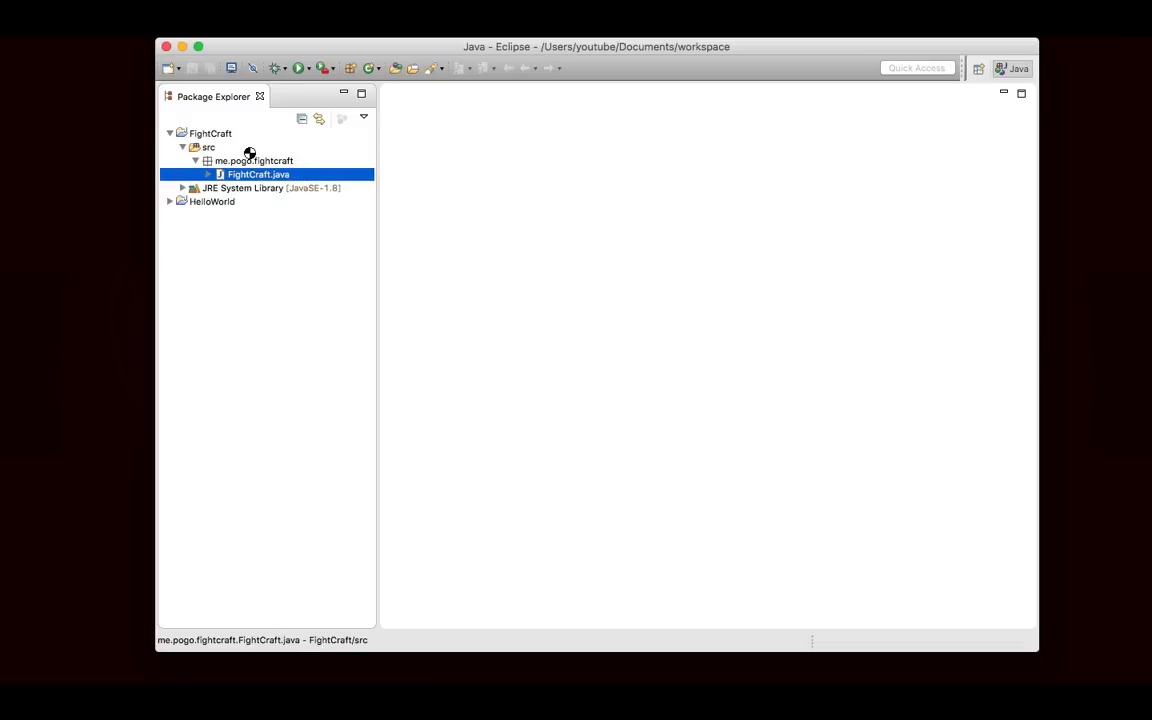
- Open FightCraft.java and create a new plugin.yml file in src
{"action": "double_click", "coordinate": [258, 174]}
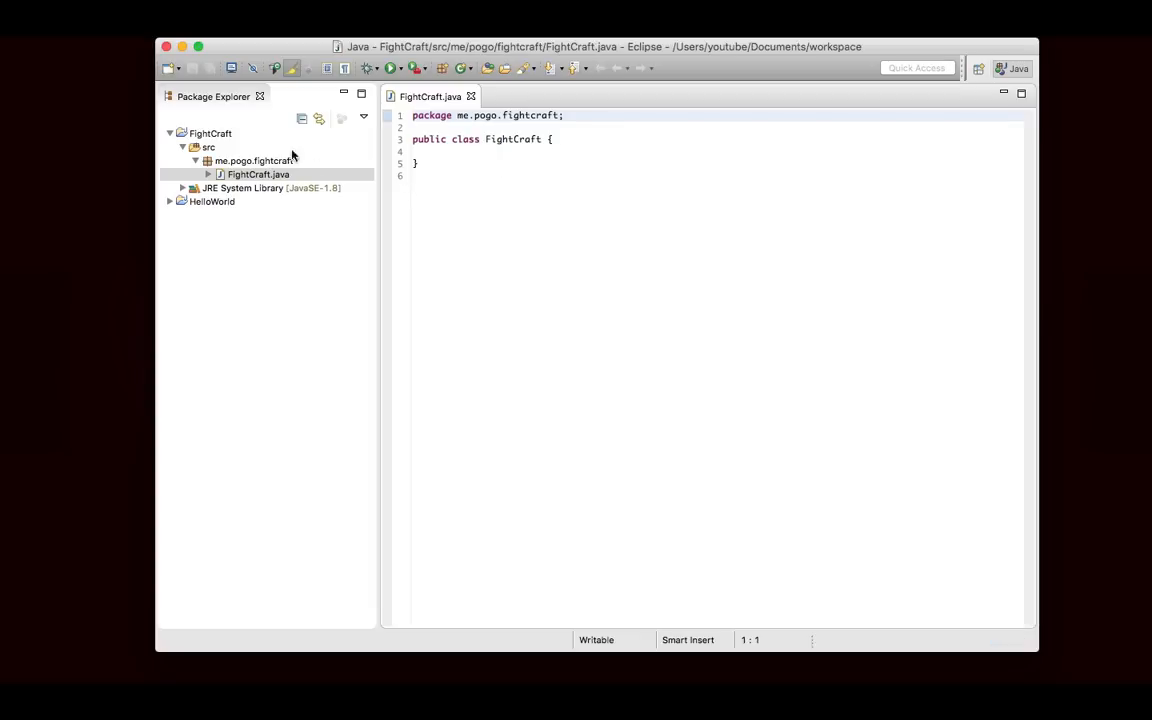
{"action": "right_click", "coordinate": [206, 147]}
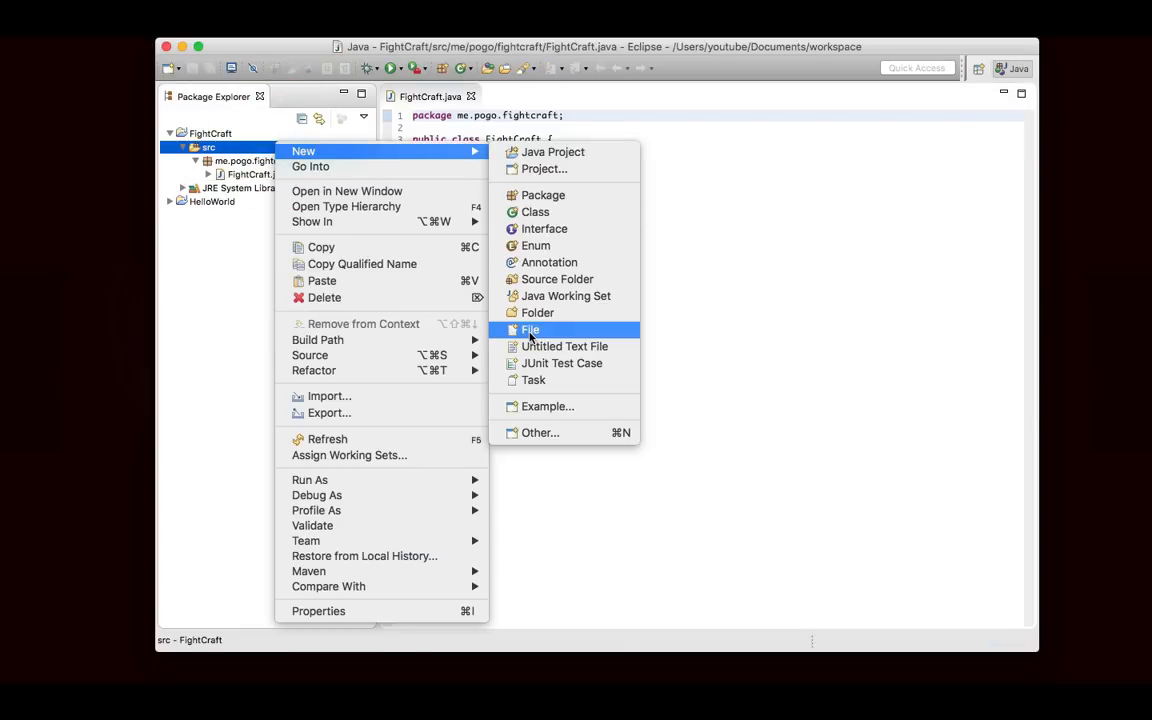
{"action": "left_click", "coordinate": [530, 330]}
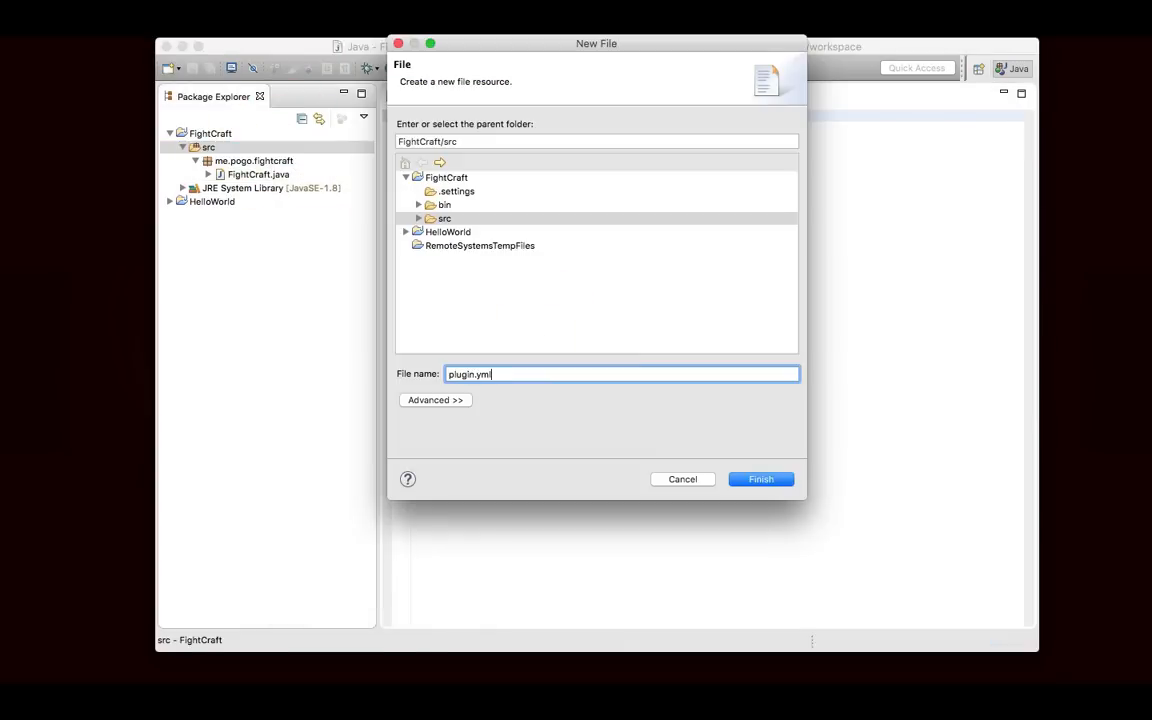
{"action": "left_click", "coordinate": [761, 479]}
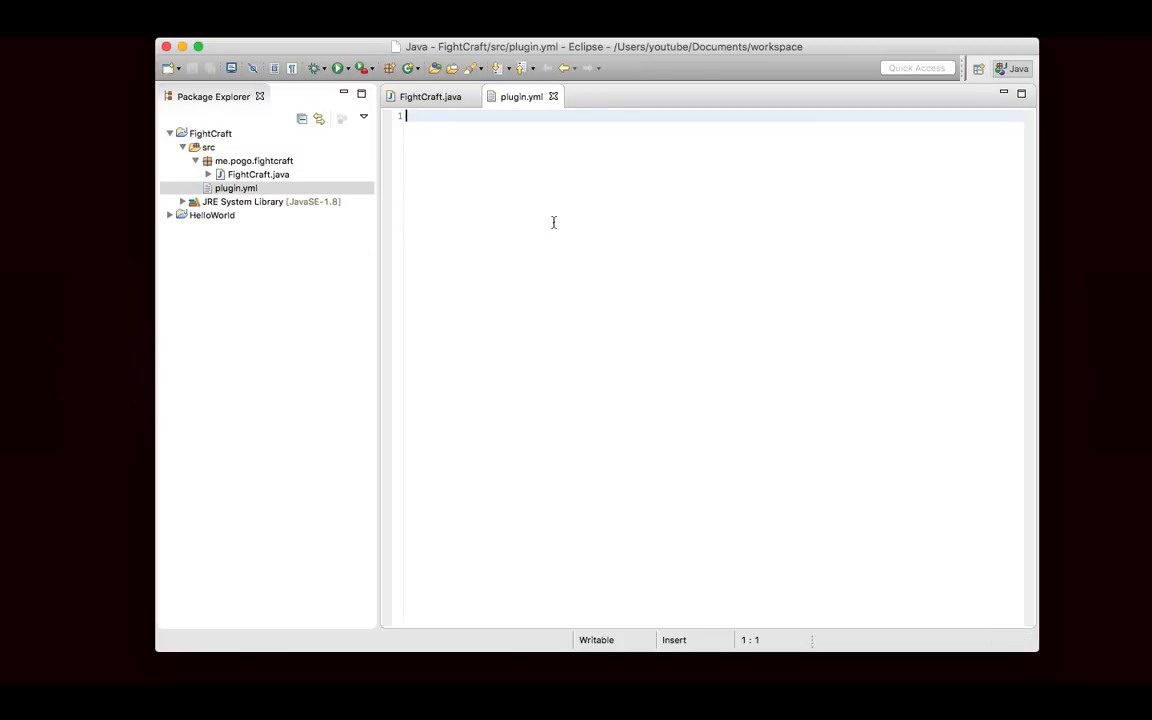
- Fill plugin.yml with name FightCraft, version 1.0, author Pogo, main me.pogo.fightcraft.FightCraft
{"action": "type", "text": "name: FightCraft"}
{"action": "type", "text": "ver"}
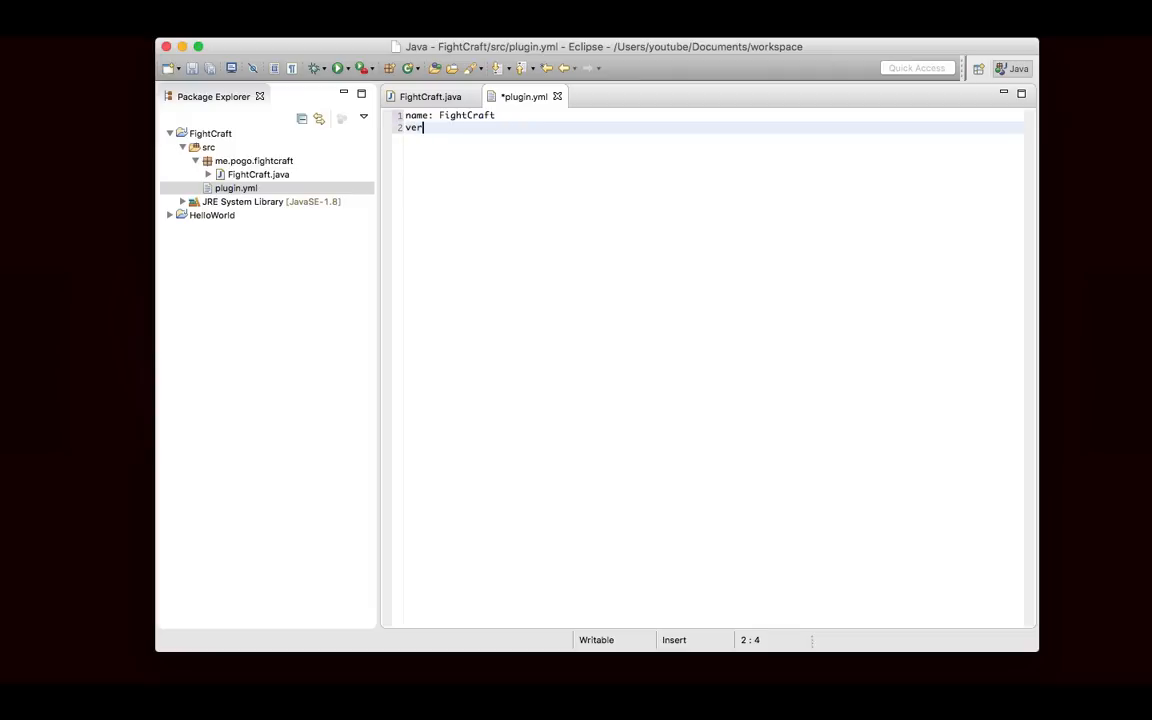
{"action": "type", "text": "sion: 1.0"}
{"action": "type", "text": "description: A fighting game."}
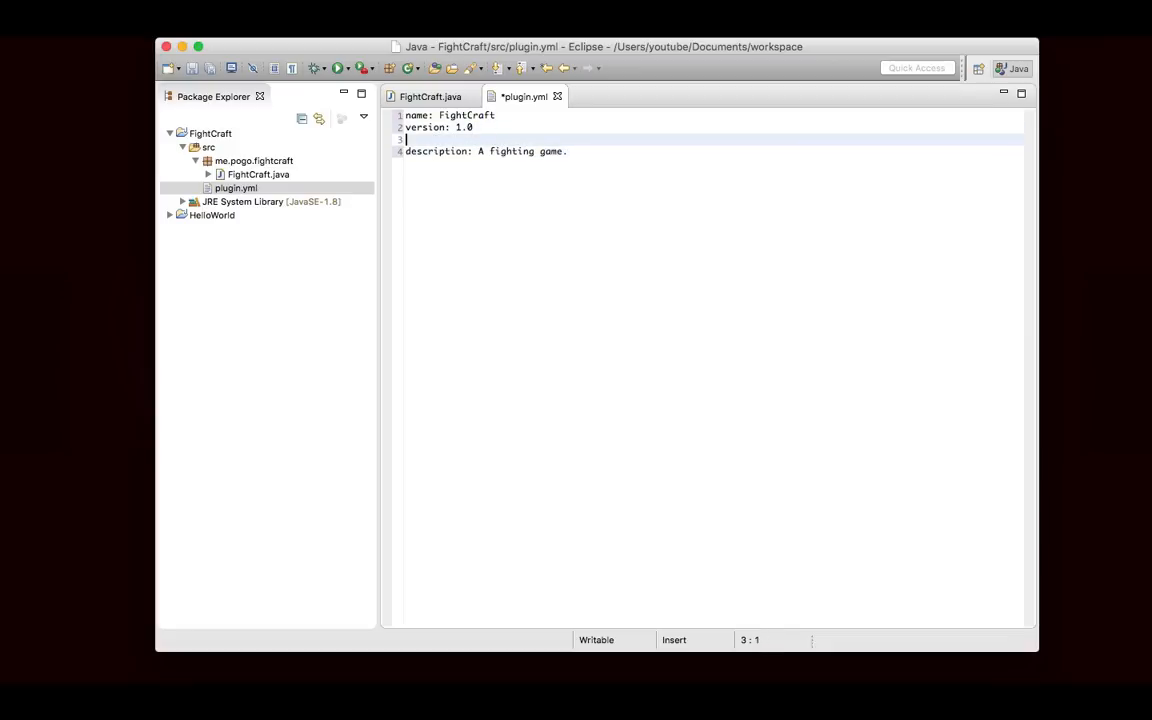
{"action": "type", "text": "auth"}
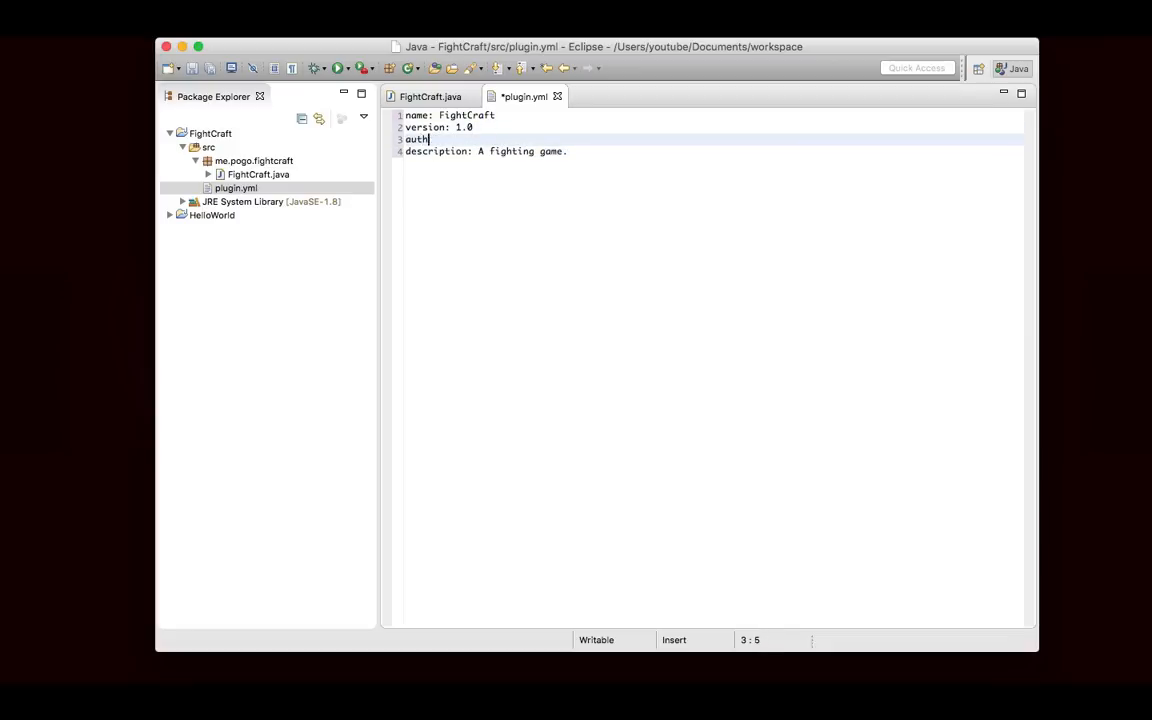
{"action": "type", "text": "or: Pogo"}
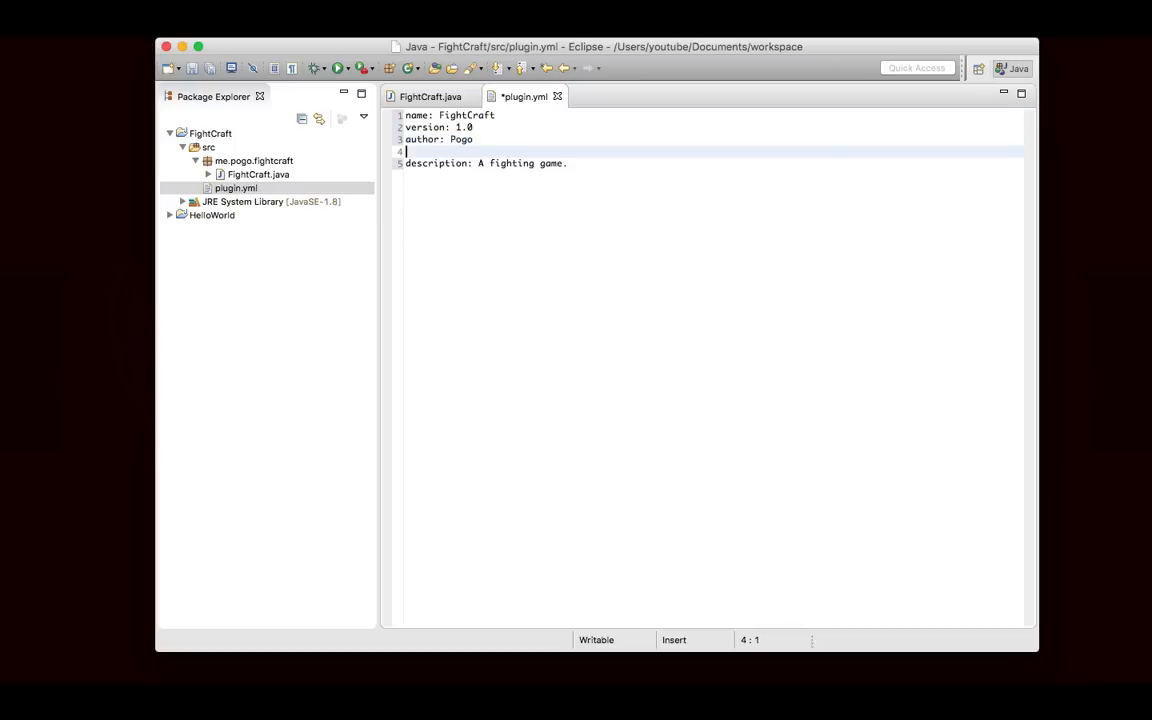
{"action": "type", "text": "main: me.pogo"}
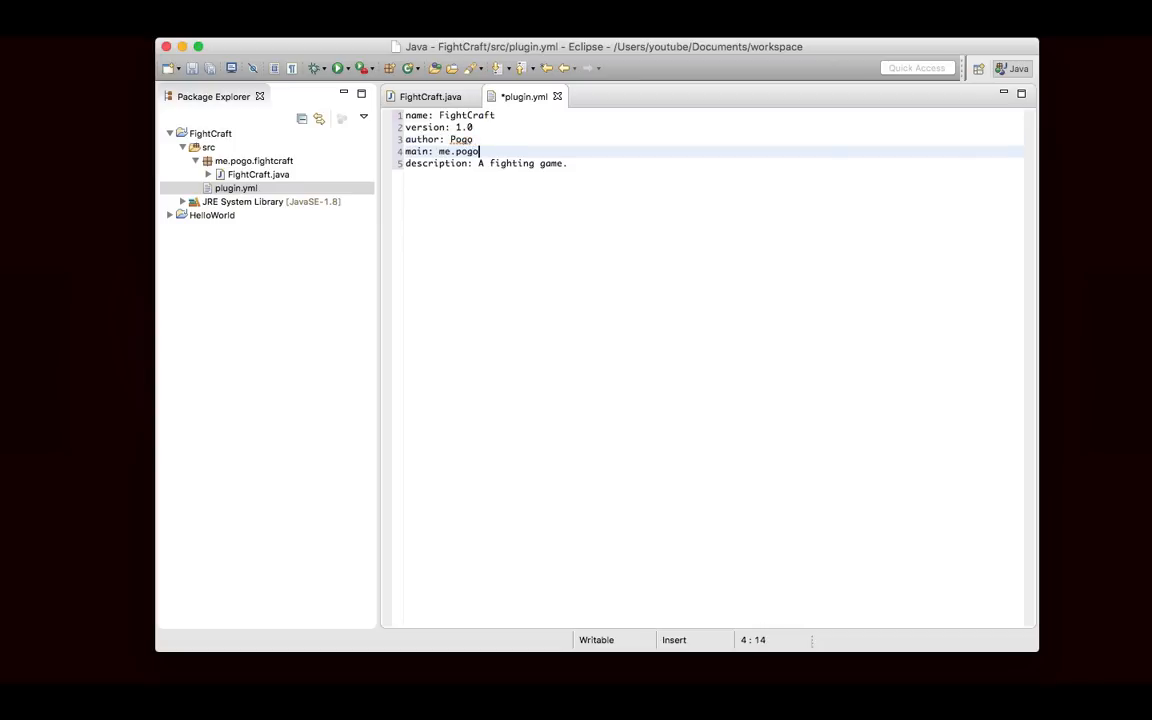
{"action": "type", "text": ".fightcraf"}
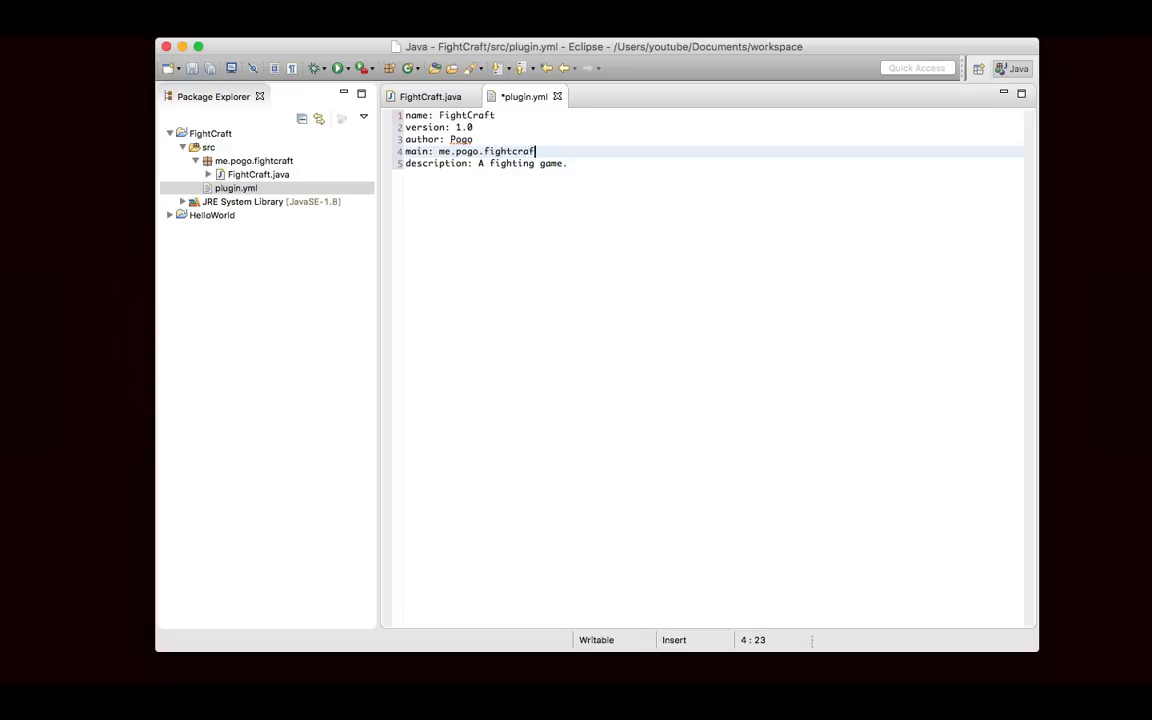
{"action": "type", "text": ".FightCraft"}
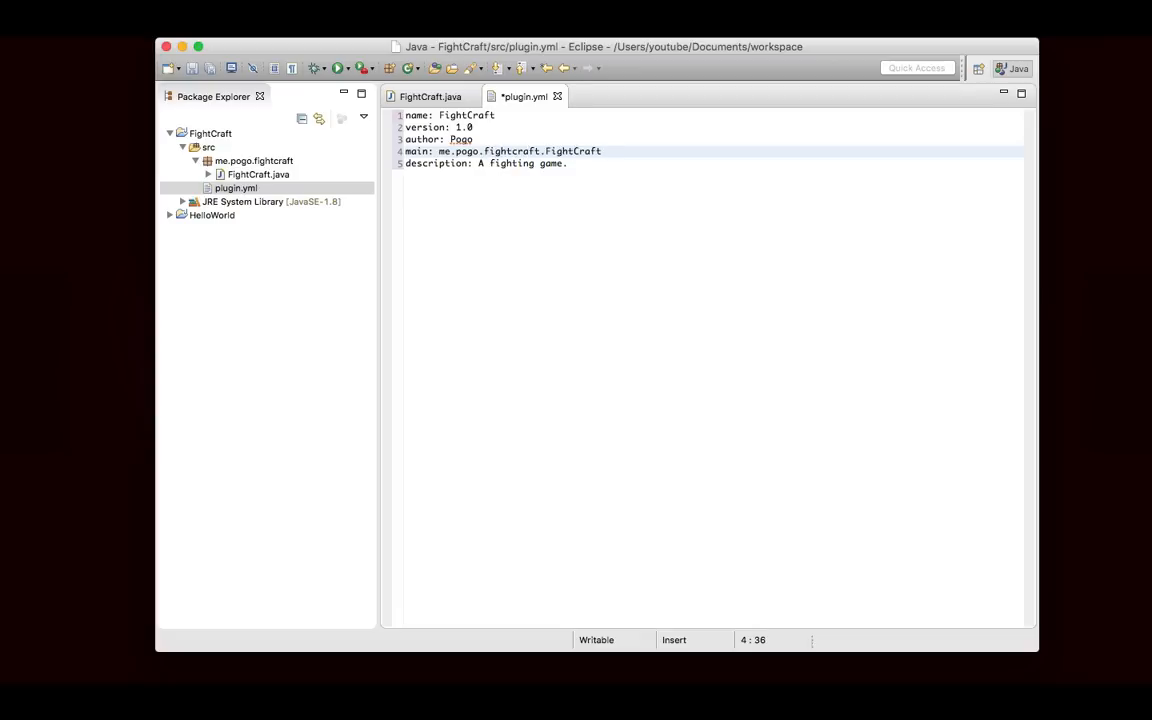
- Make FightCraft extend JavaPlugin, adding the external Bukkit jar to the build path
{"action": "left_click", "coordinate": [430, 96]}
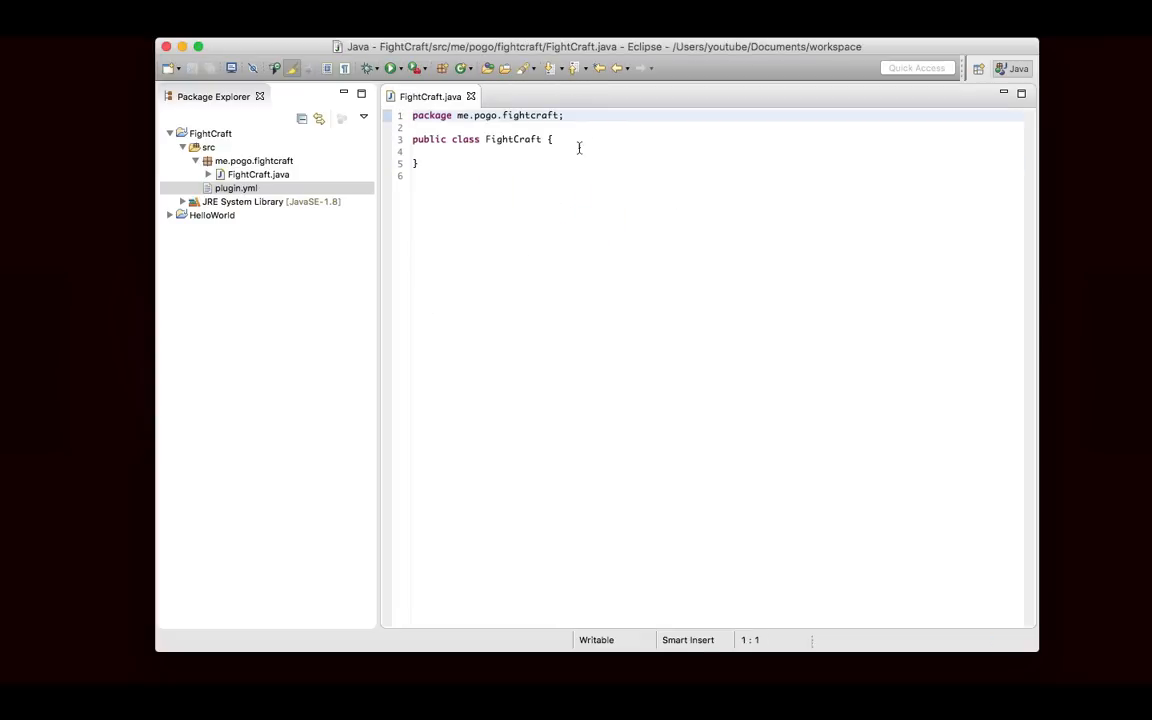
{"action": "type", "text": "extends Jva"}
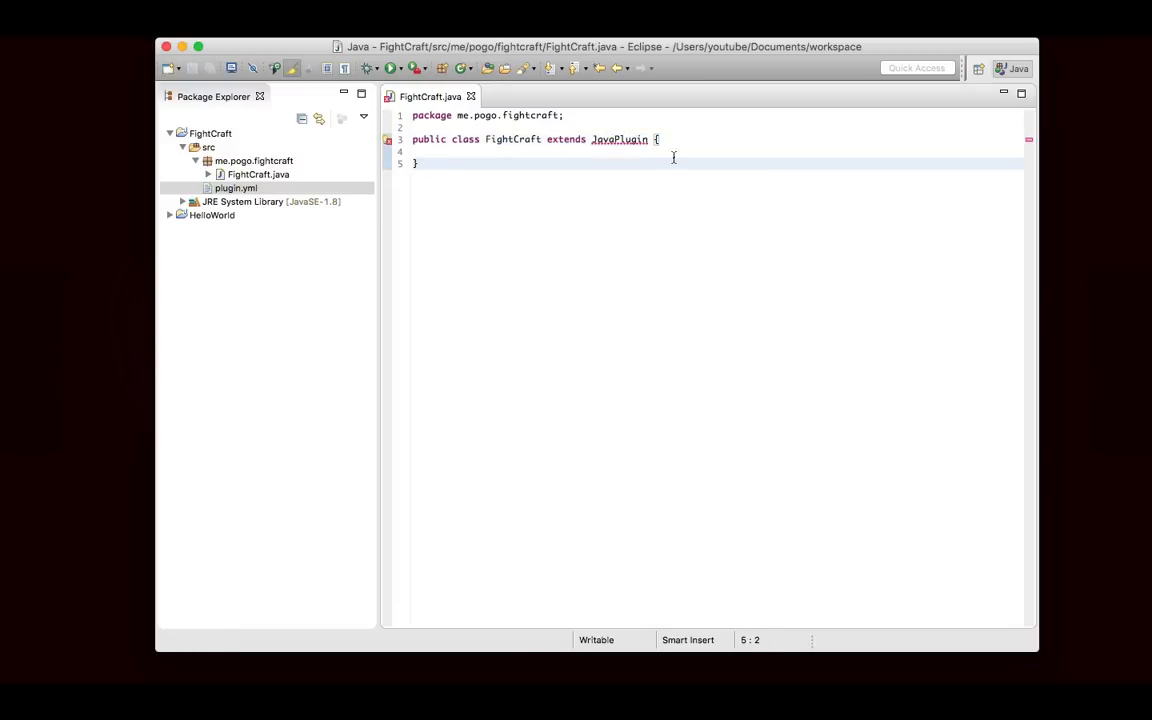
{"action": "left_click", "coordinate": [203, 133]}
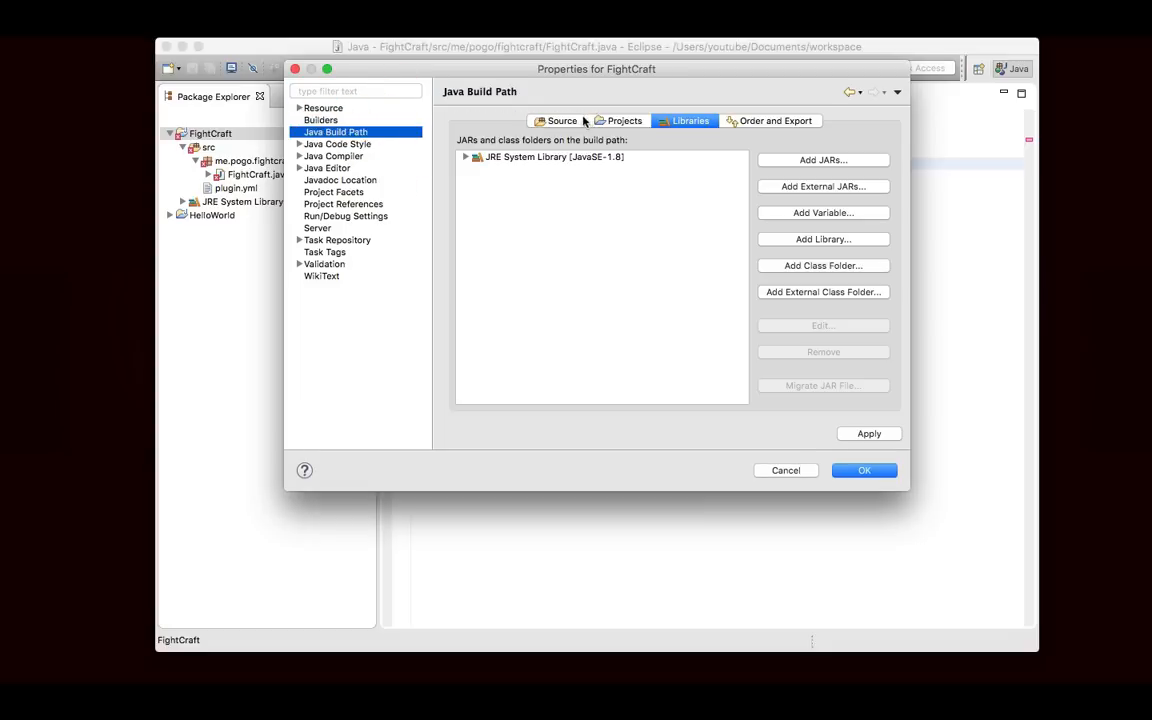
{"action": "left_click", "coordinate": [823, 186]}
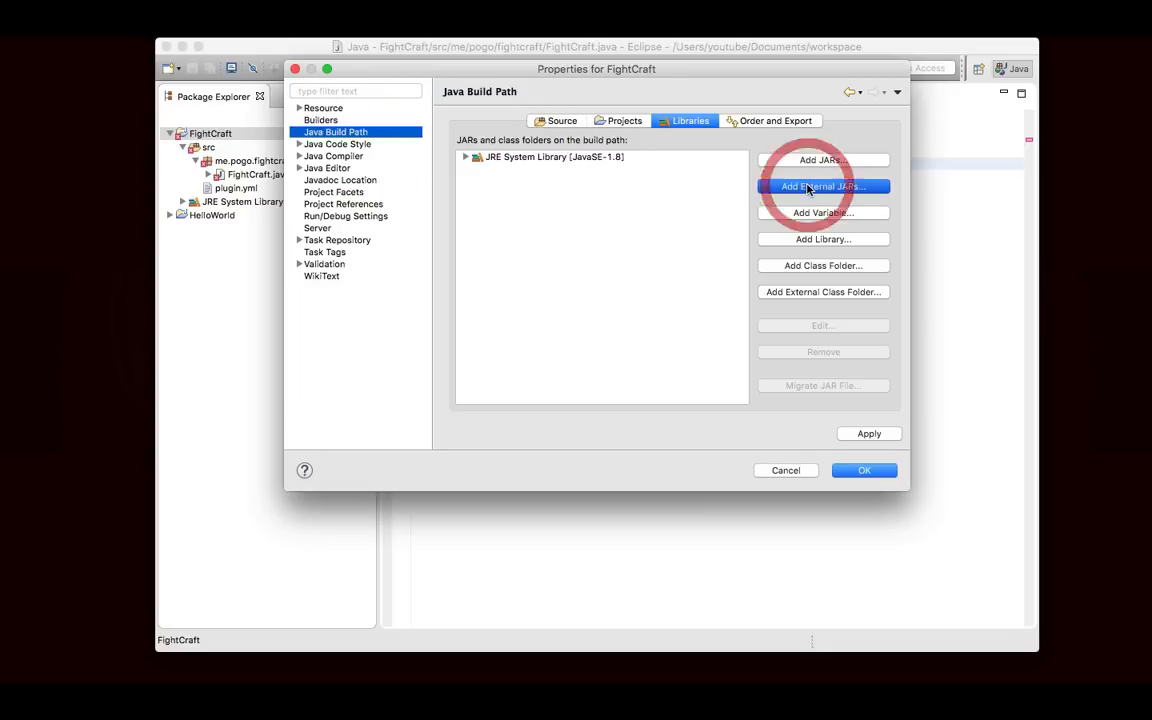
{"action": "left_click", "coordinate": [823, 186]}
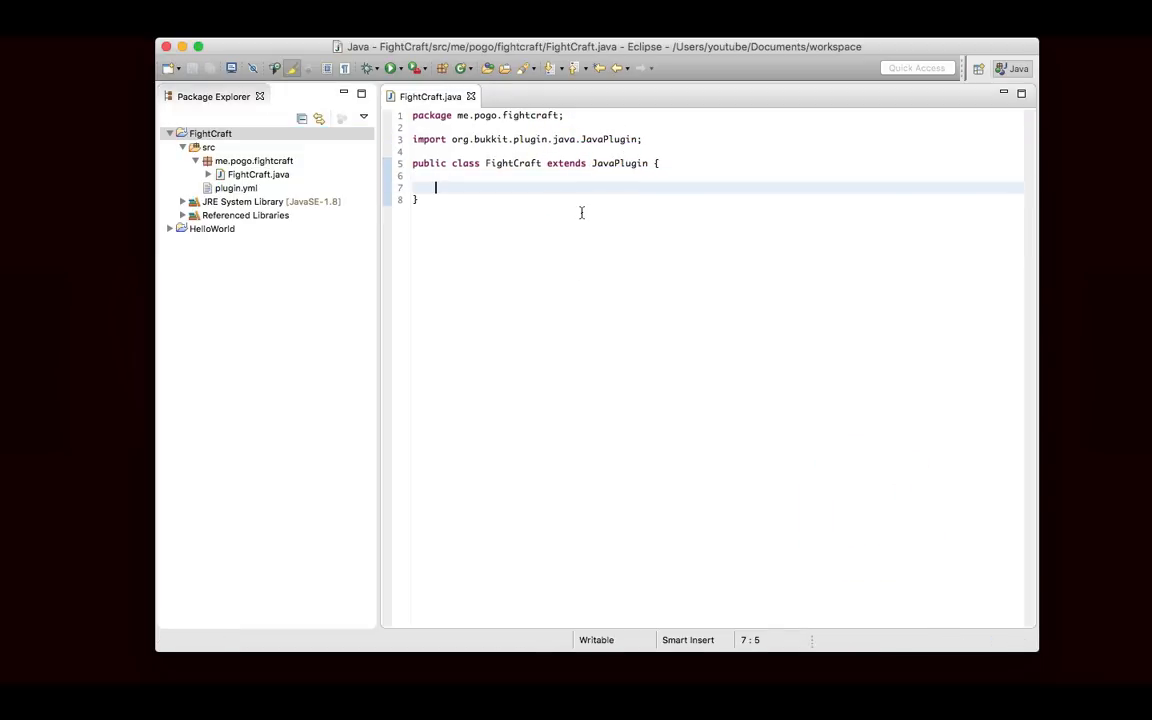
{"action": "right_click", "coordinate": [250, 160]}
{"action": "type", "text": "GamePlayer"}
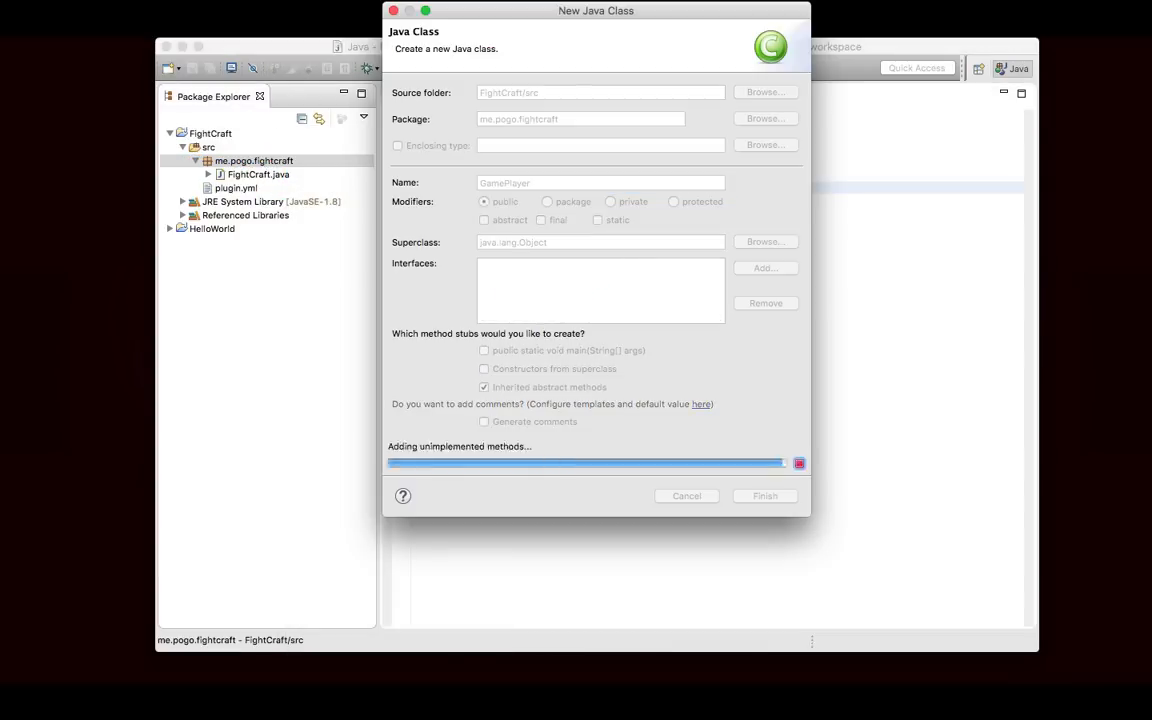
- Finish creating GamePlayer and declare a private Player player field
{"action": "left_click", "coordinate": [764, 496]}
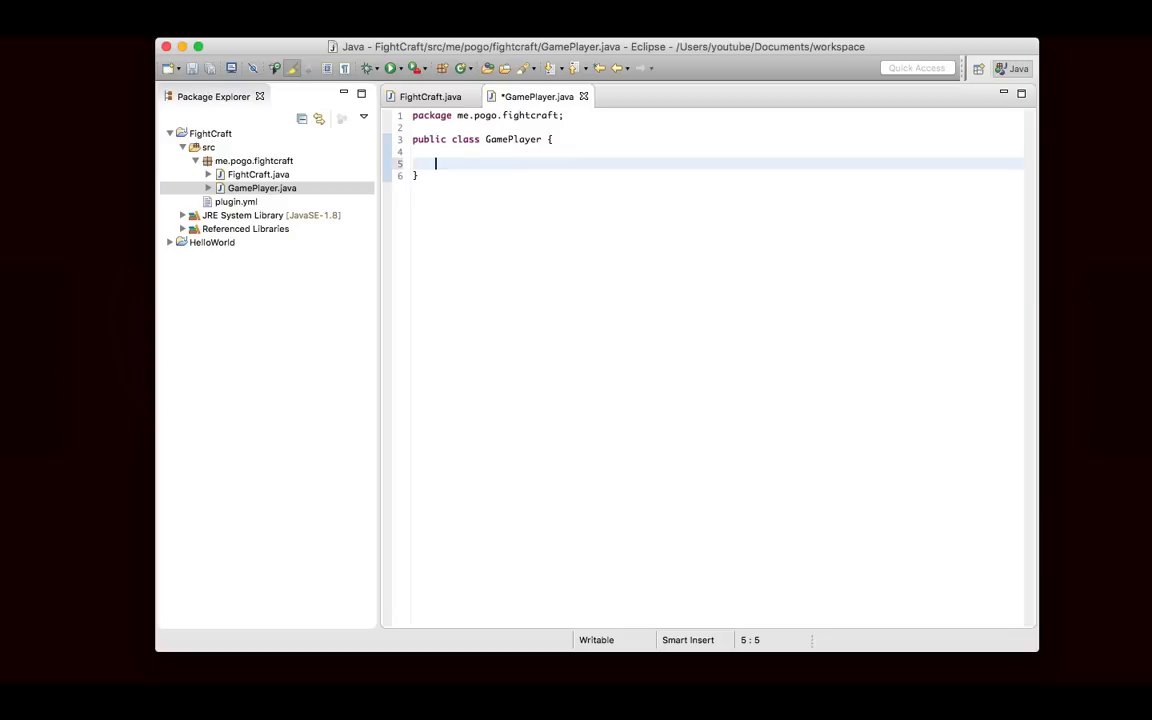
{"action": "type", "text": "private"}
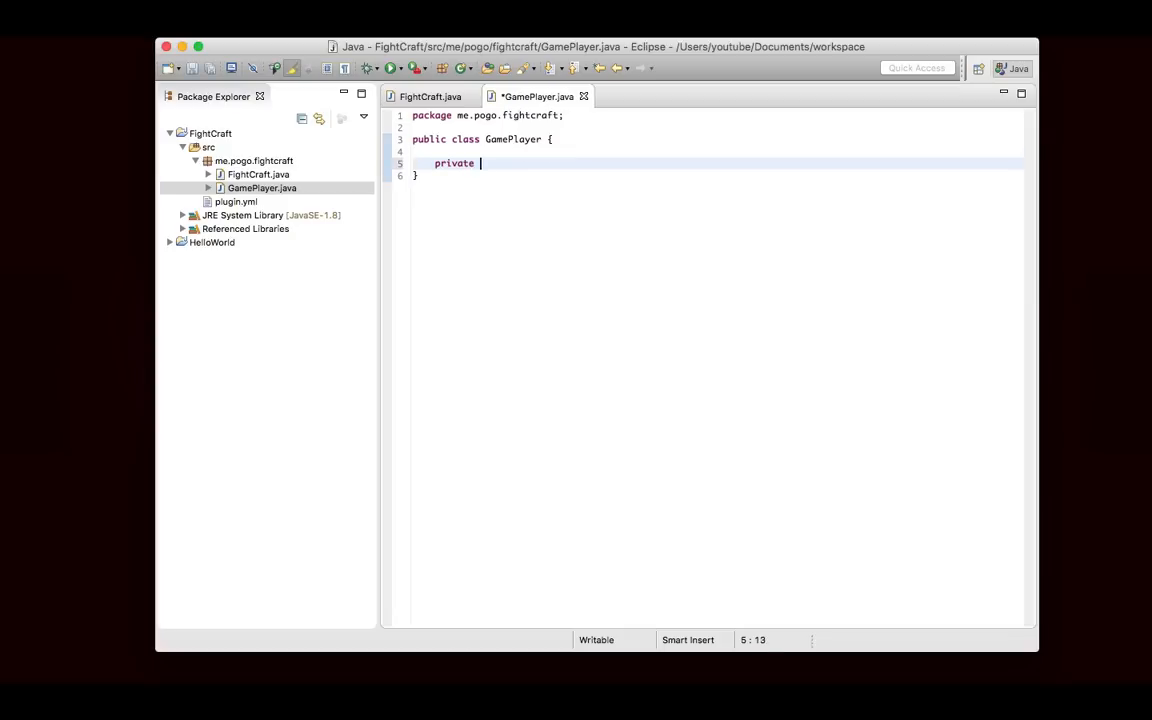
{"action": "type", "text": "Player player;"}
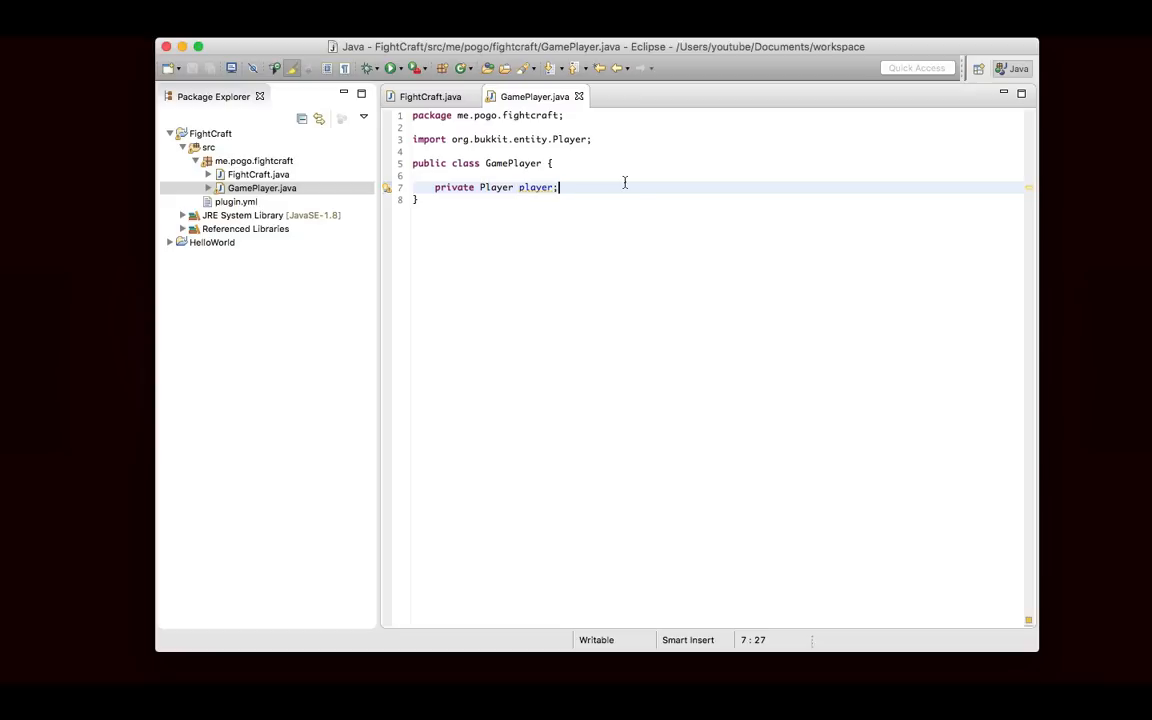
{"action": "mouse_move", "coordinate": [620, 196]}
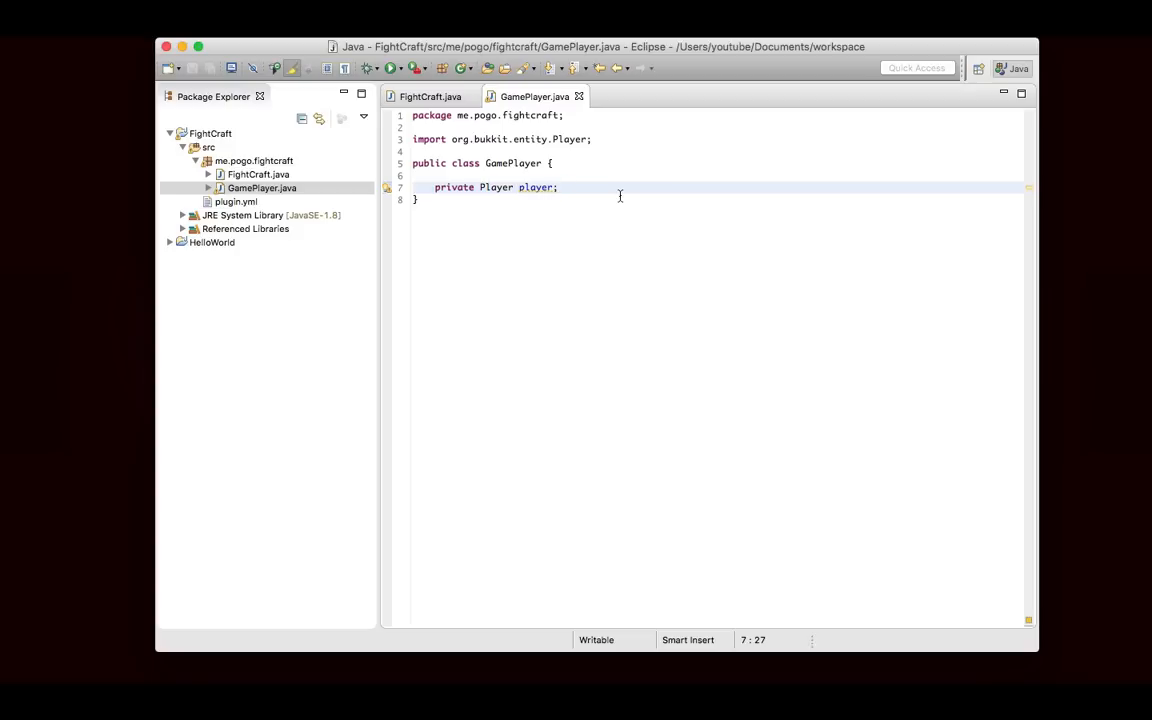
{"action": "mouse_move", "coordinate": [625, 243]}
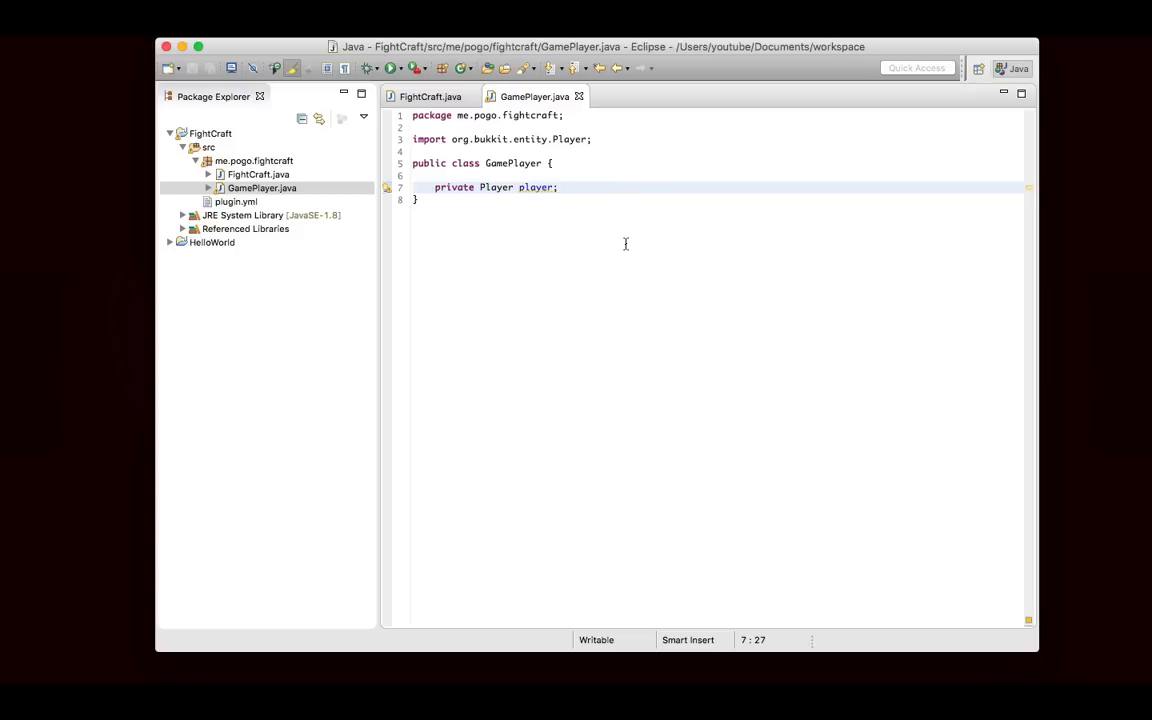
{"action": "left_click", "coordinate": [560, 187]}
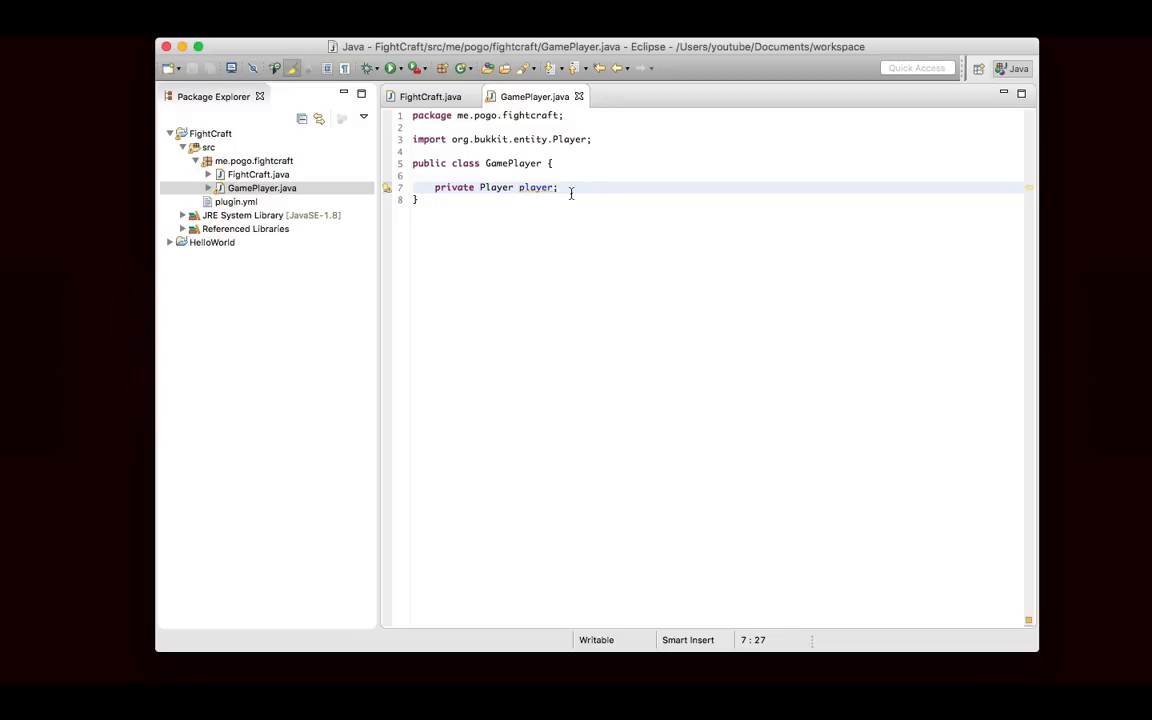
{"action": "mouse_move", "coordinate": [655, 207]}
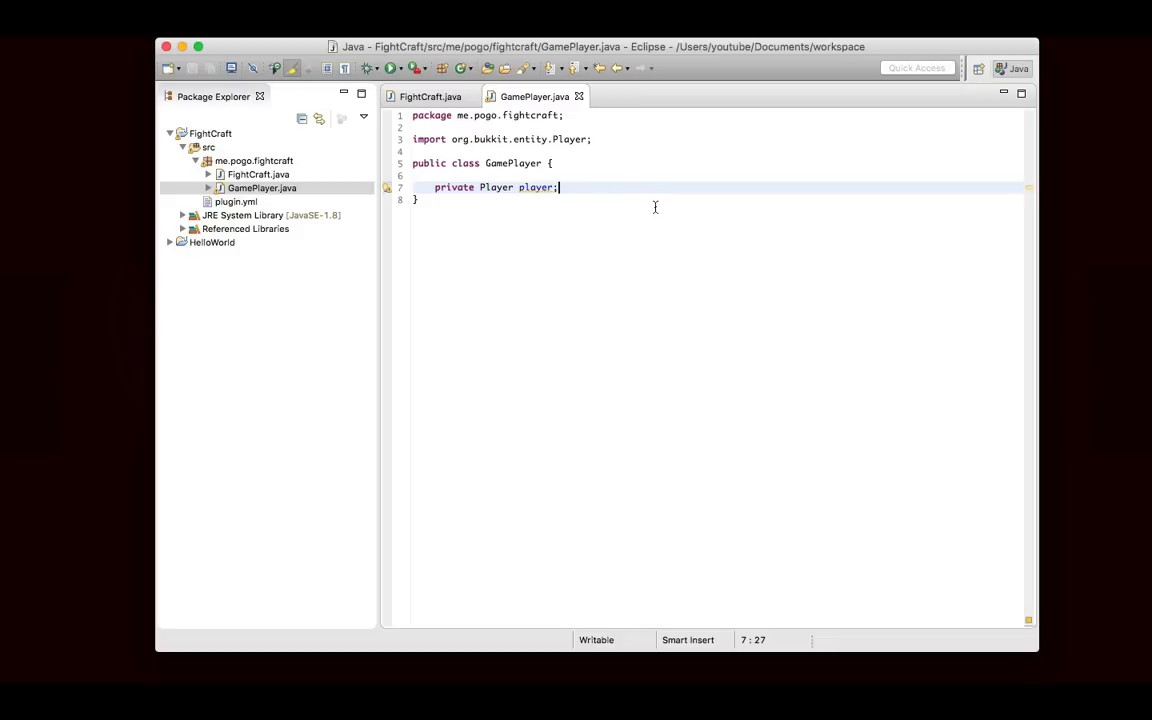
{"action": "double_click", "coordinate": [518, 163]}
{"action": "type", "text": "private"}
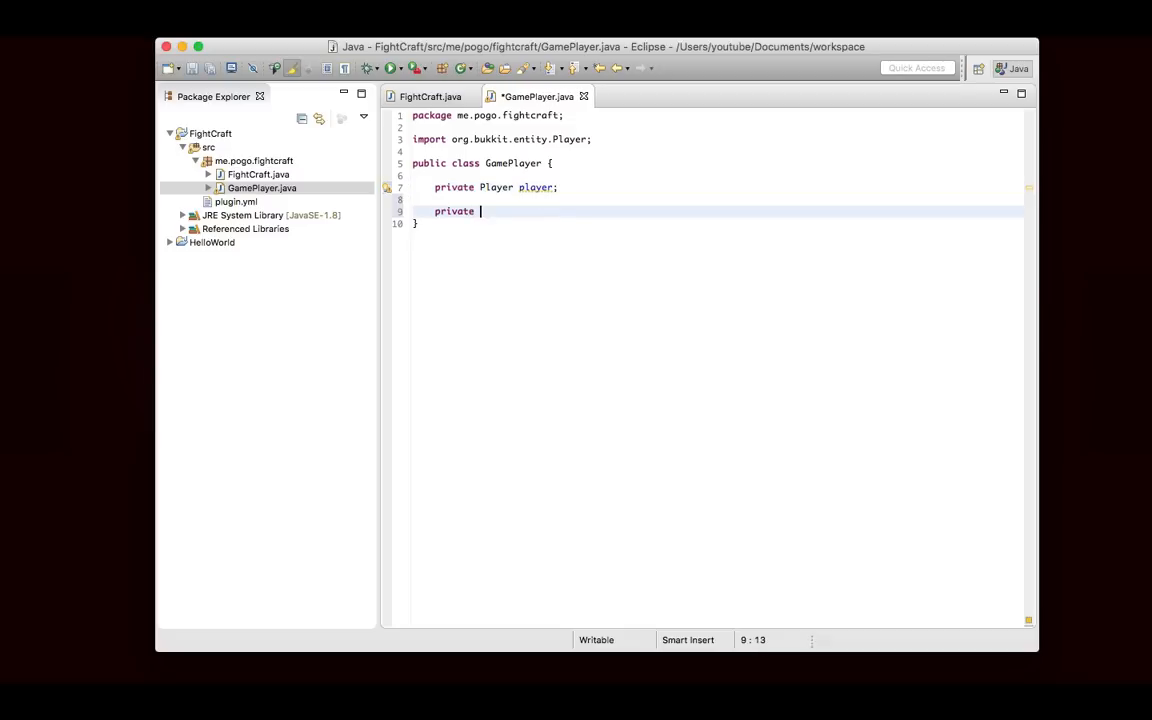
- Declare private int kills, deaths and points fields below the player field
{"action": "type", "text": "int kills;"}
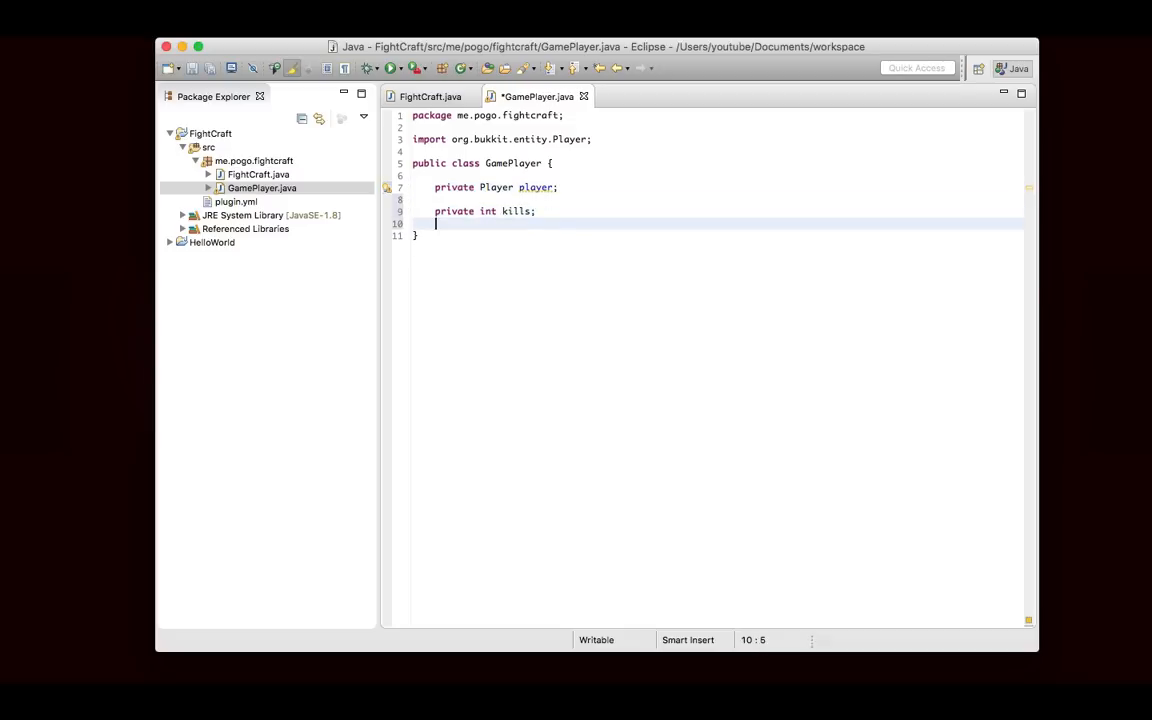
{"action": "type", "text": "private int deaths"}
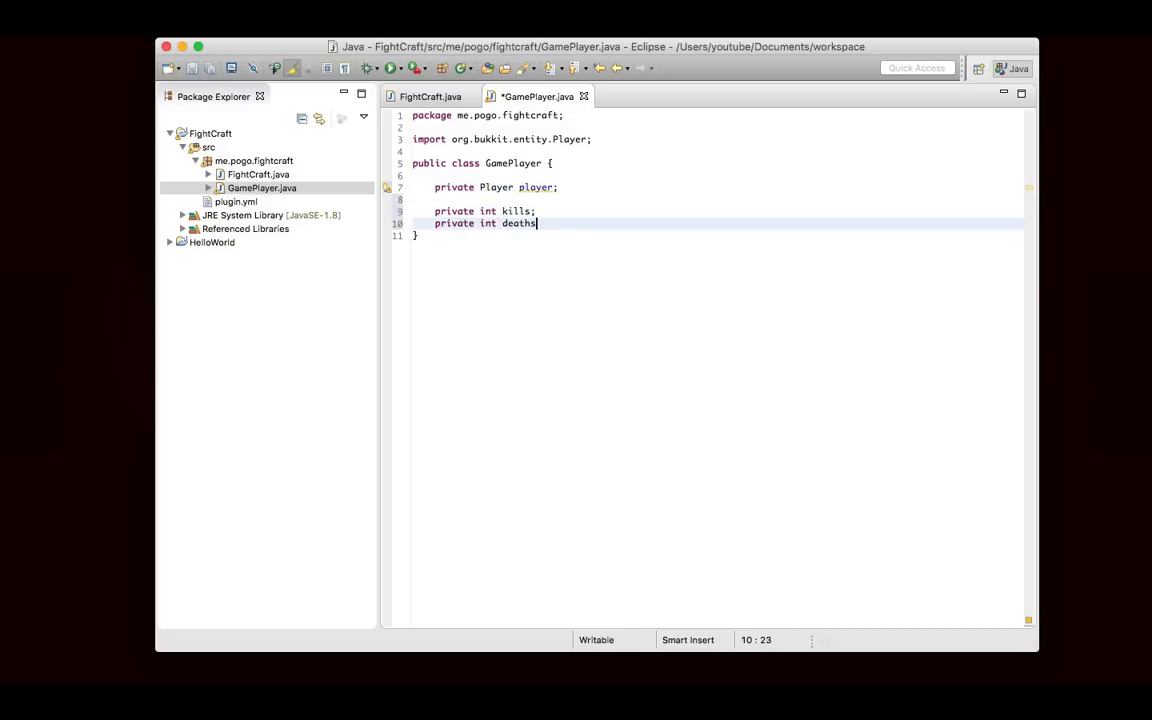
{"action": "type", "text": ";"}
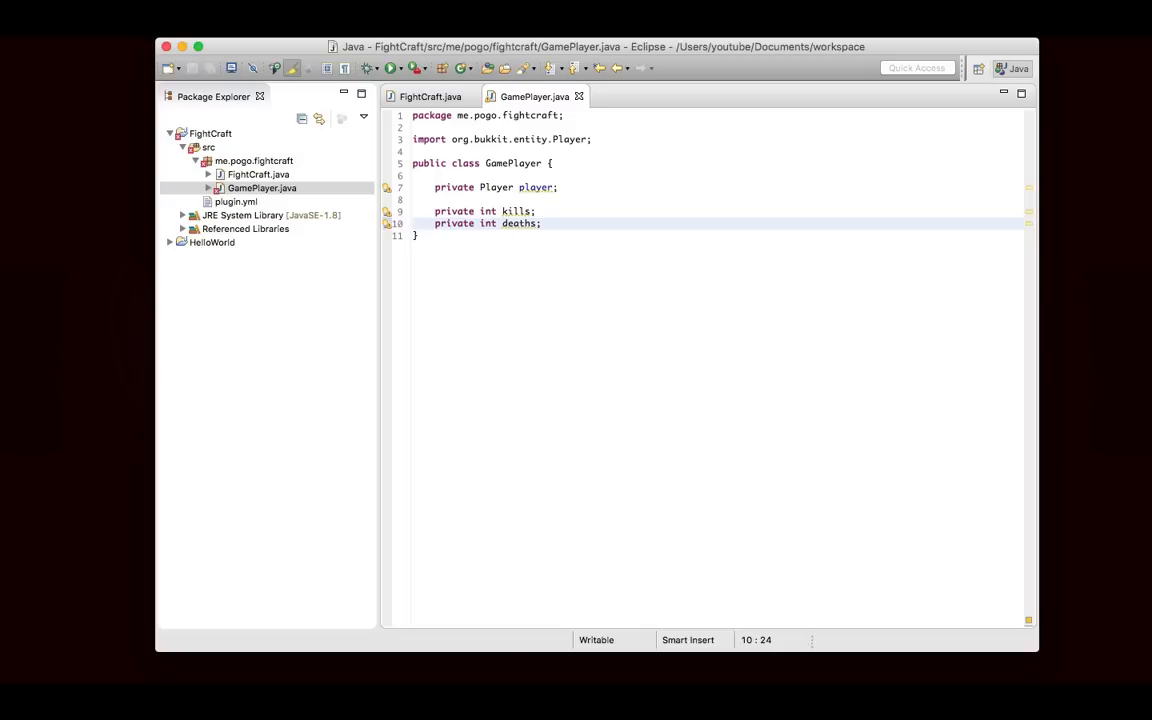
{"action": "type", "text": "private int points;"}
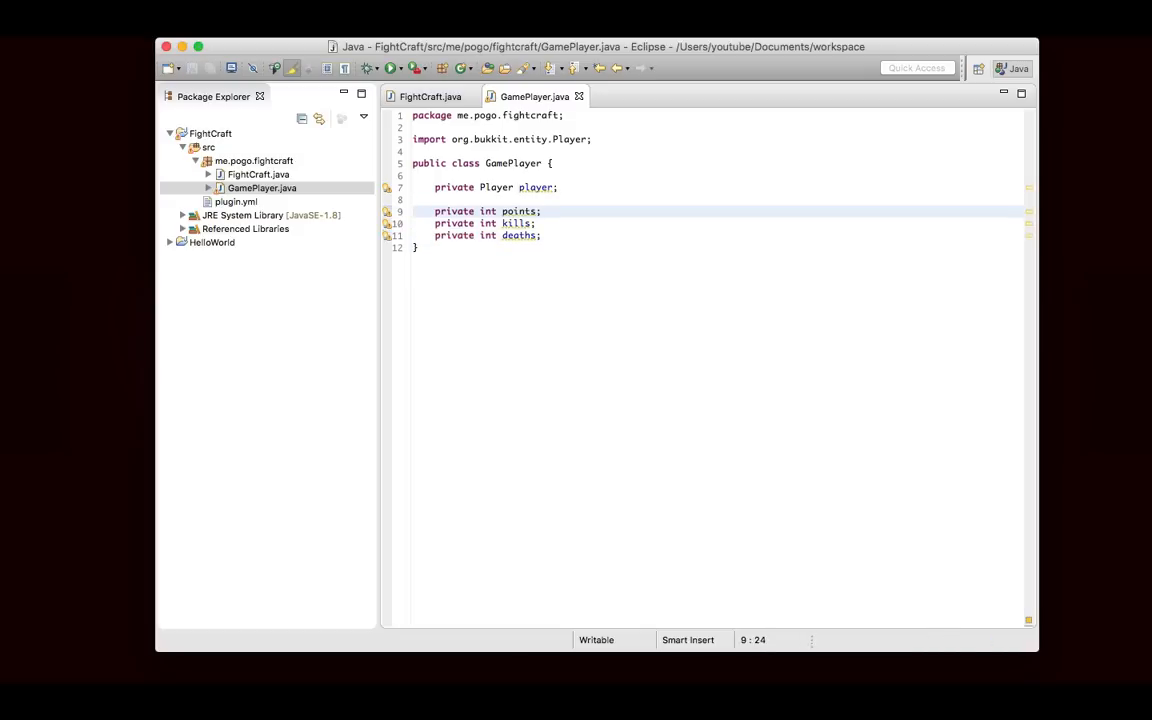
{"action": "left_click", "coordinate": [623, 235]}
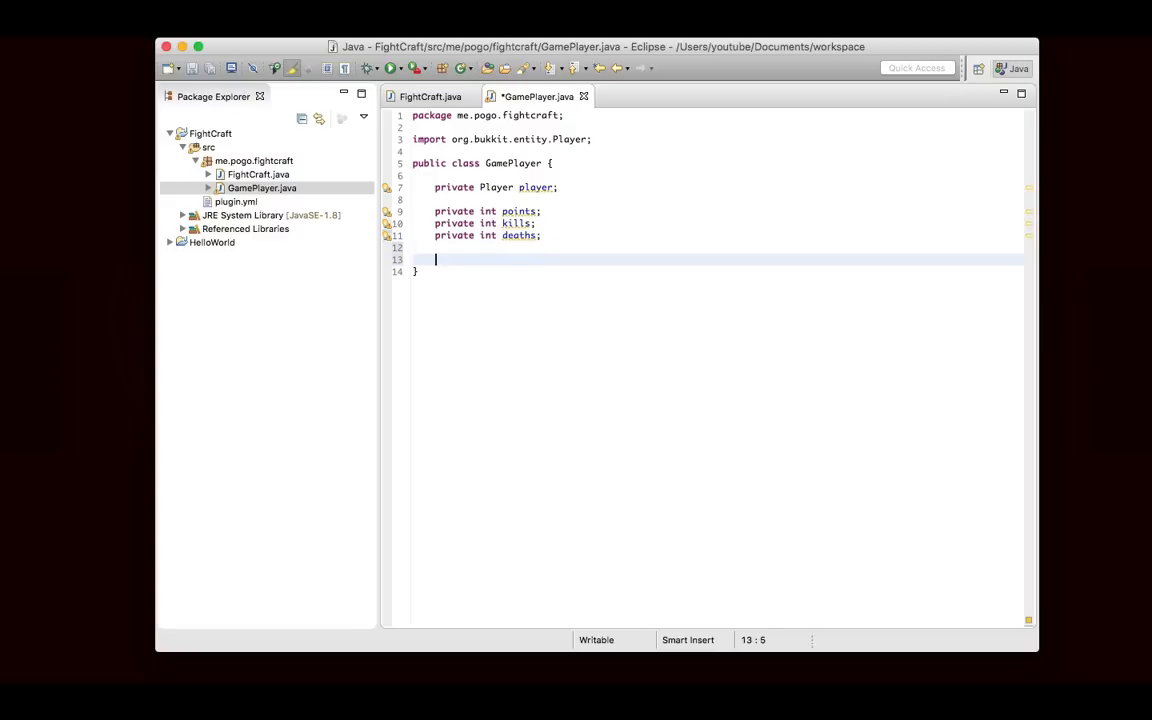
- Write public GamePlayer(Player player) constructor assigning this.player = player
{"action": "type", "text": "public Gamepl"}
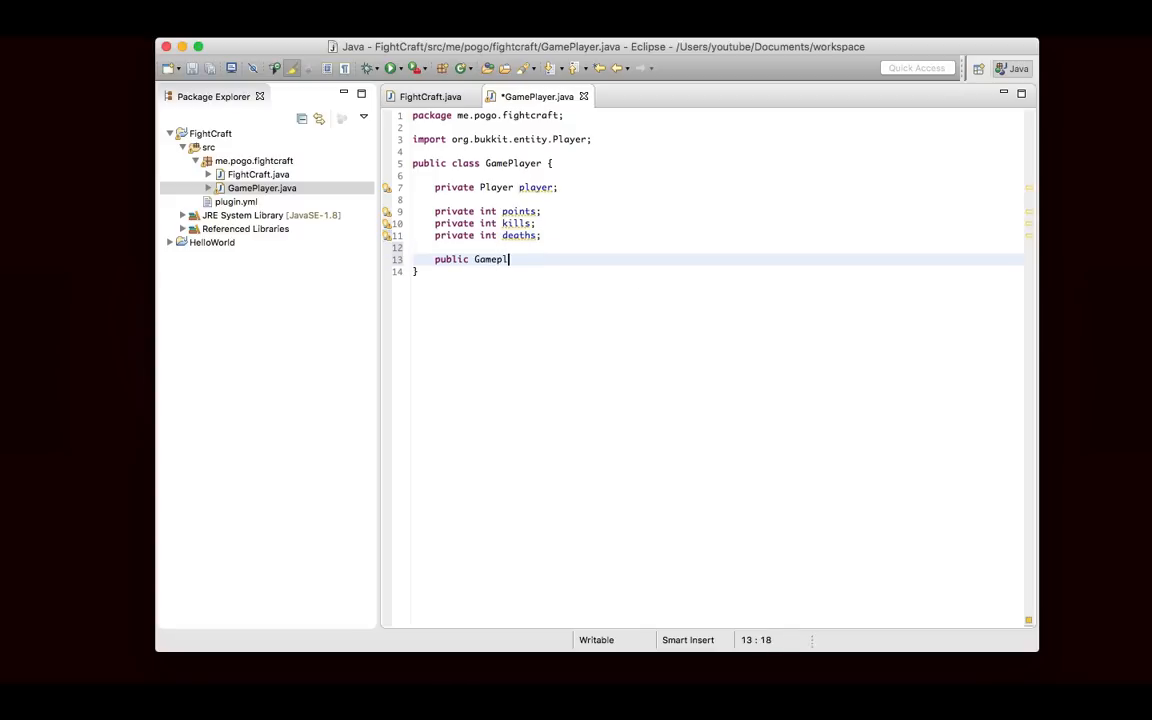
{"action": "type", "text": "ayer()"}
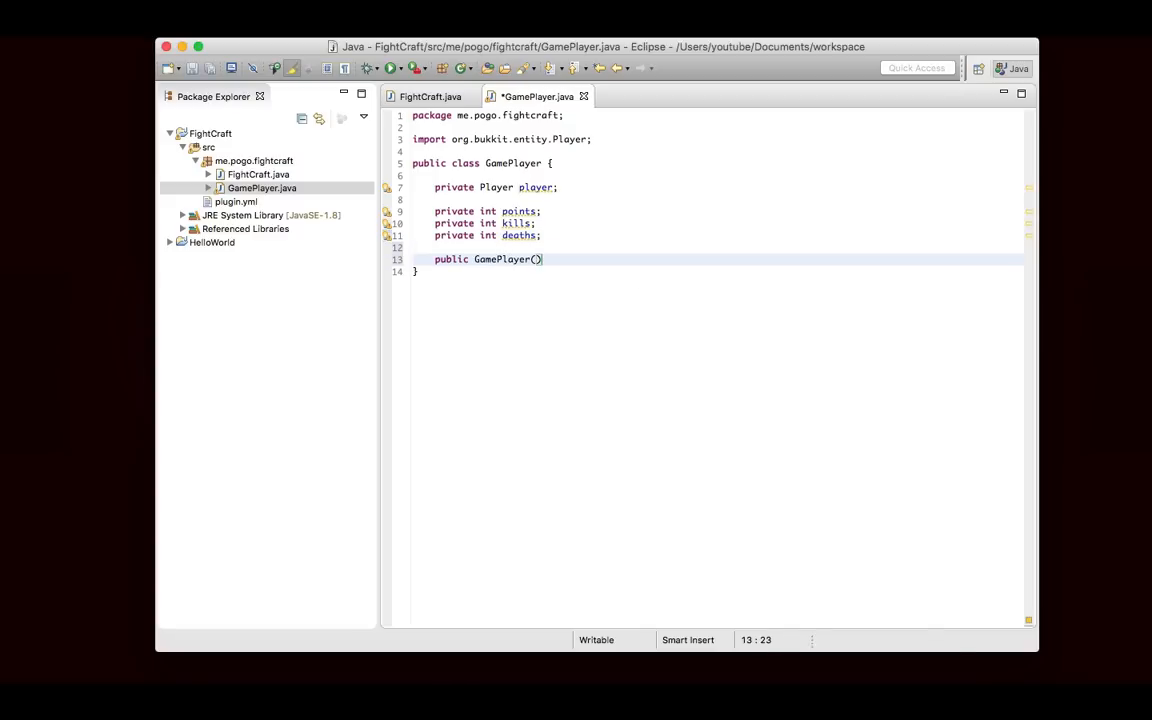
{"action": "key", "text": "Cmd+s"}
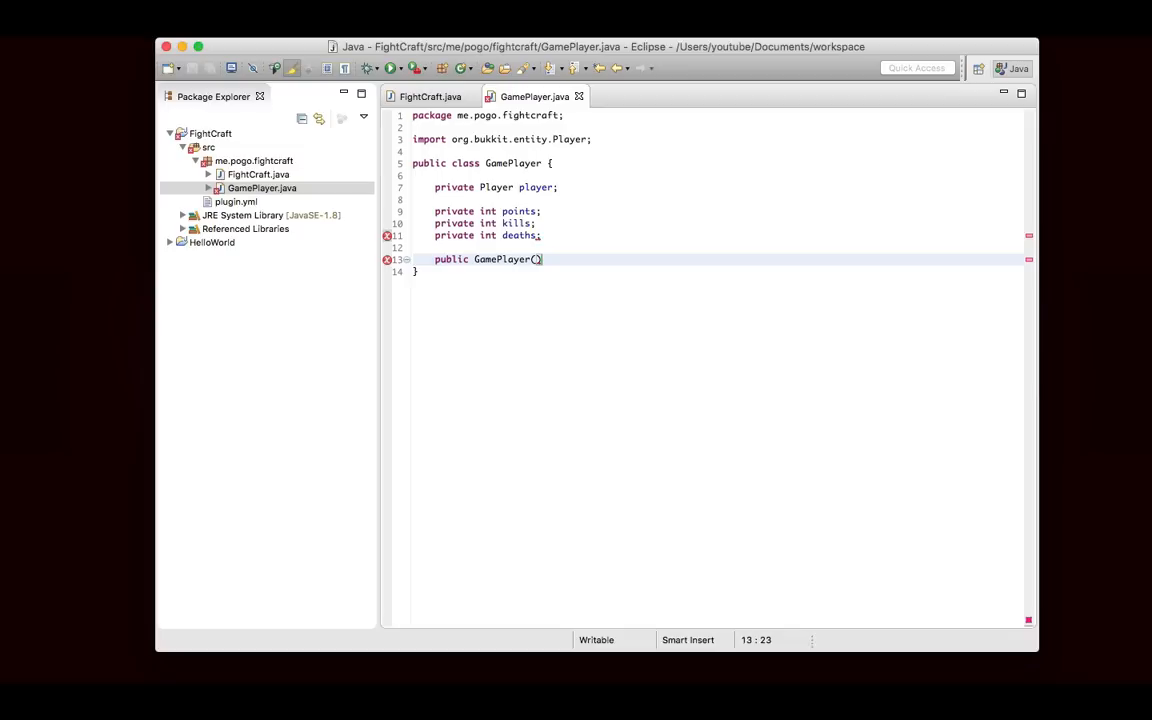
{"action": "type", "text": "Player player"}
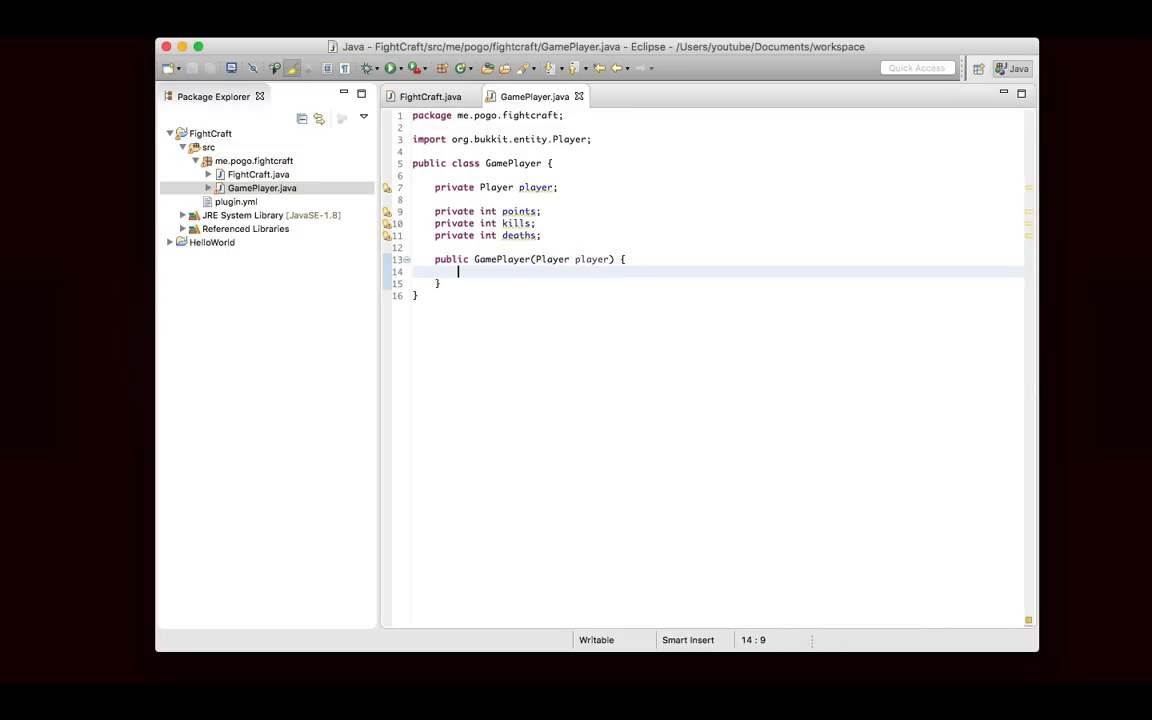
{"action": "type", "text": "this."}
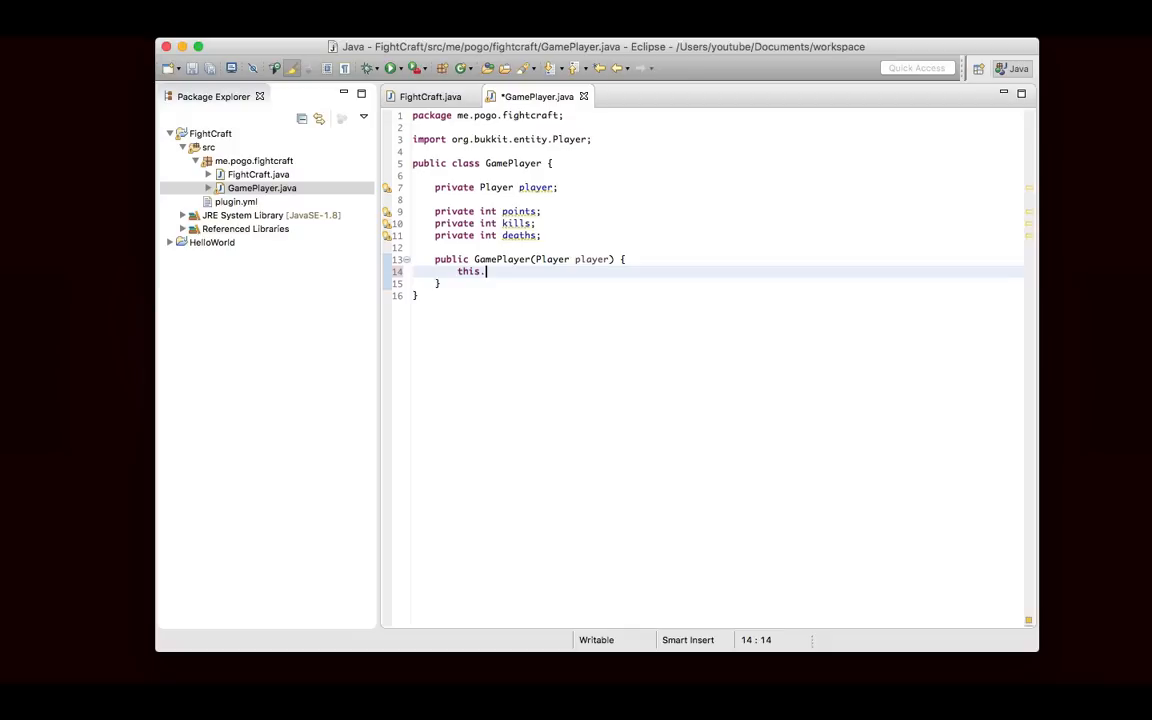
{"action": "mouse_move", "coordinate": [679, 268]}
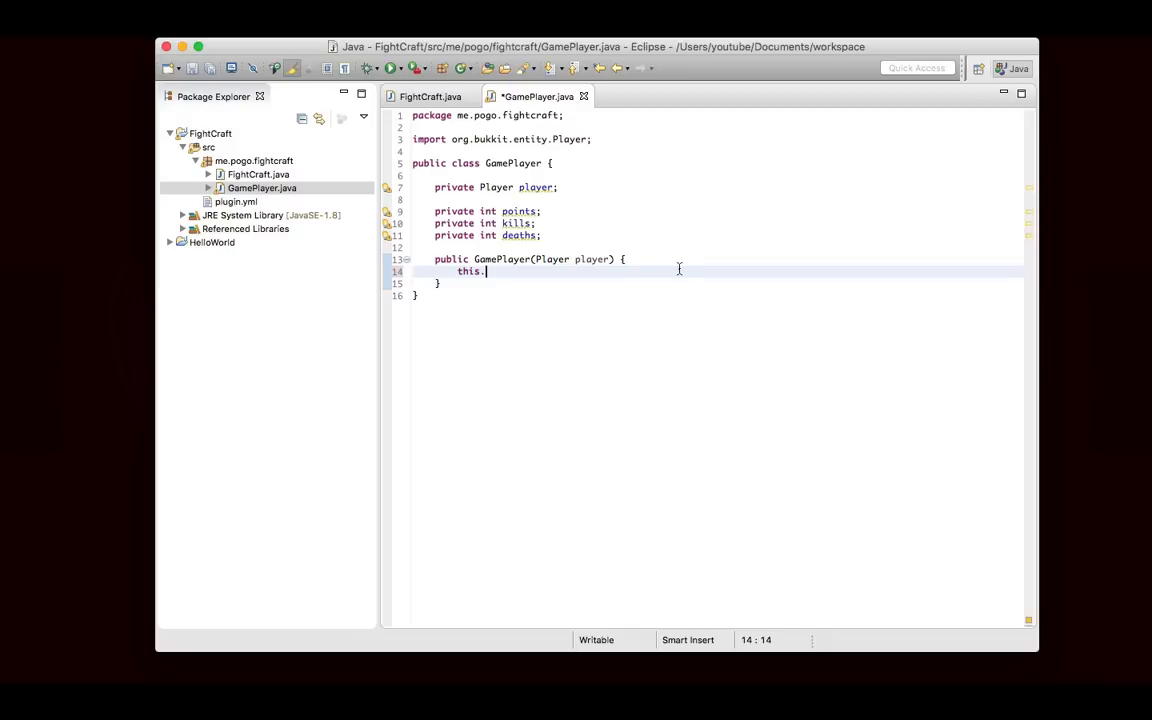
{"action": "type", "text": "player = pl"}
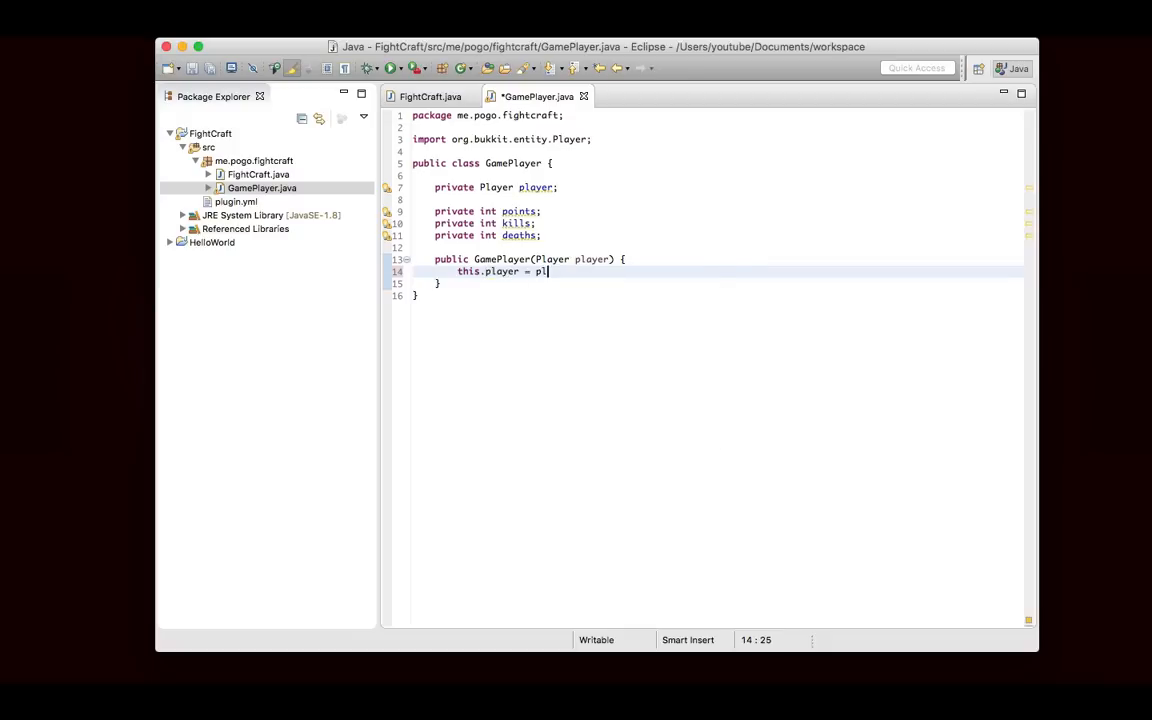
{"action": "type", "text": "ayer;"}
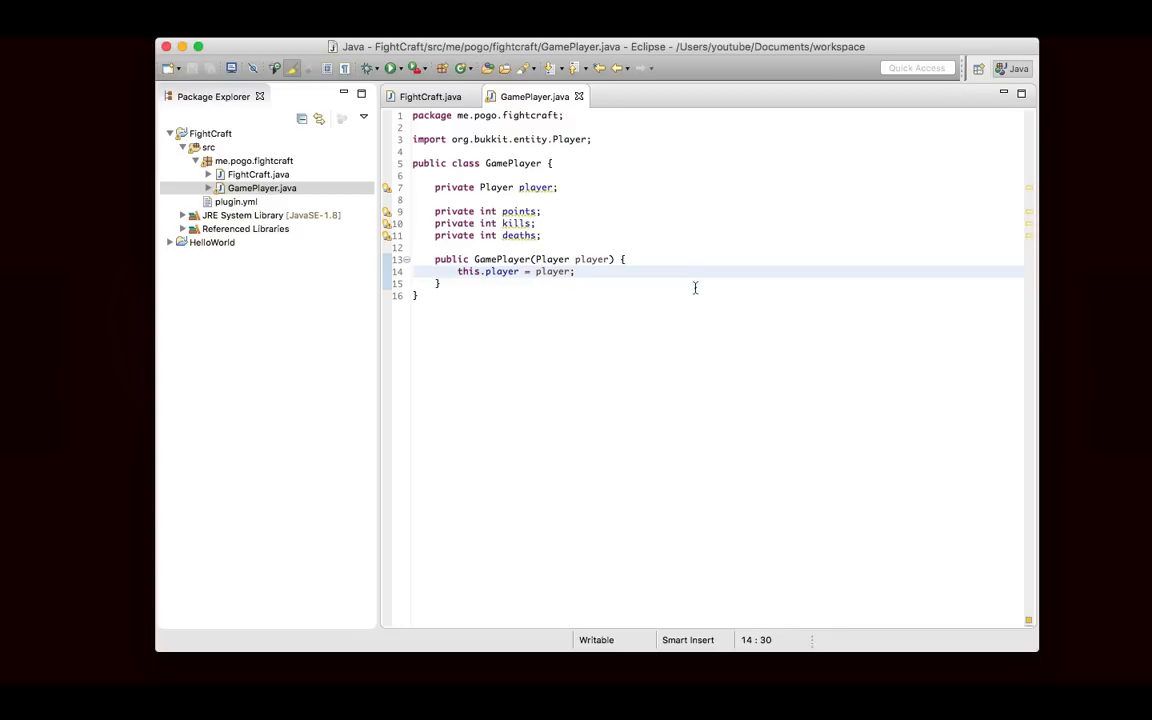
{"action": "mouse_move", "coordinate": [708, 293]}
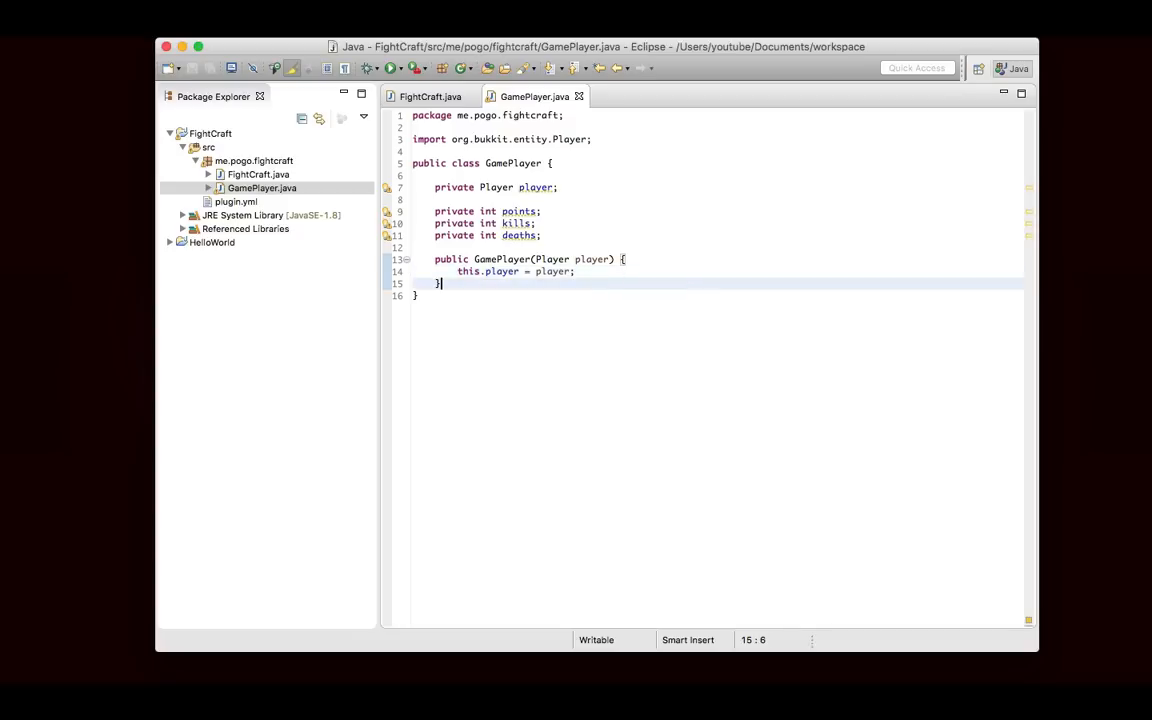
{"action": "key", "text": "Enter"}
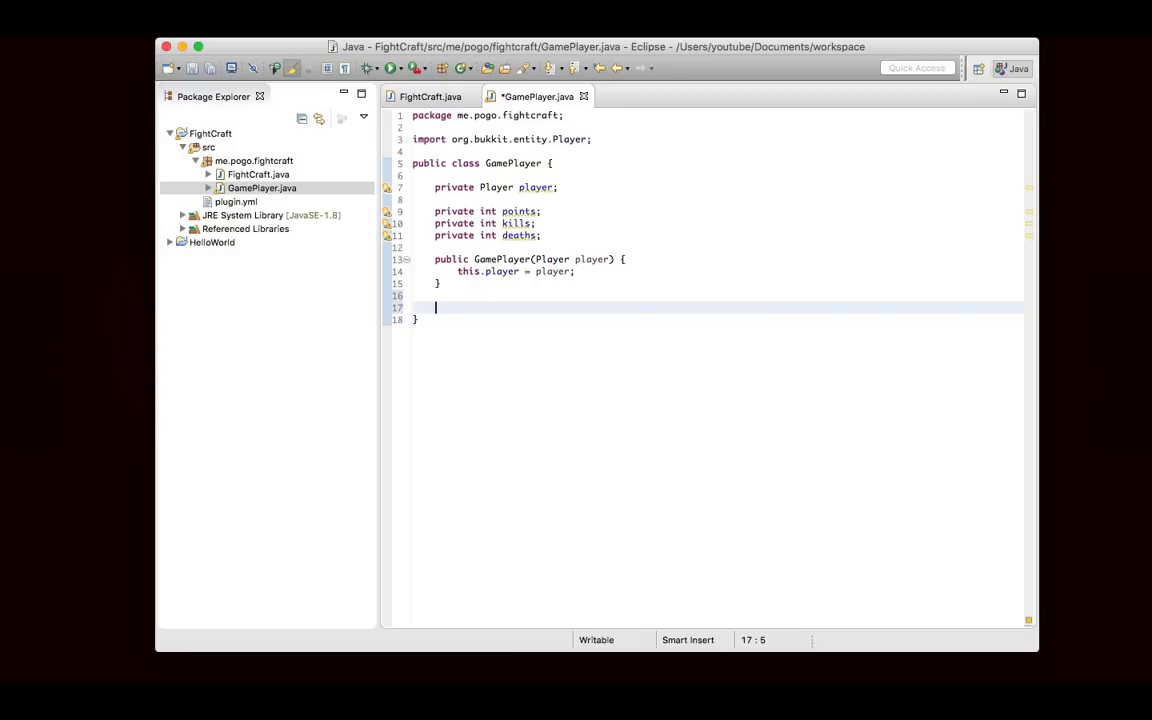
- Add getPlayer() and getPoints() getters returning player and points
{"action": "type", "text": "public"}
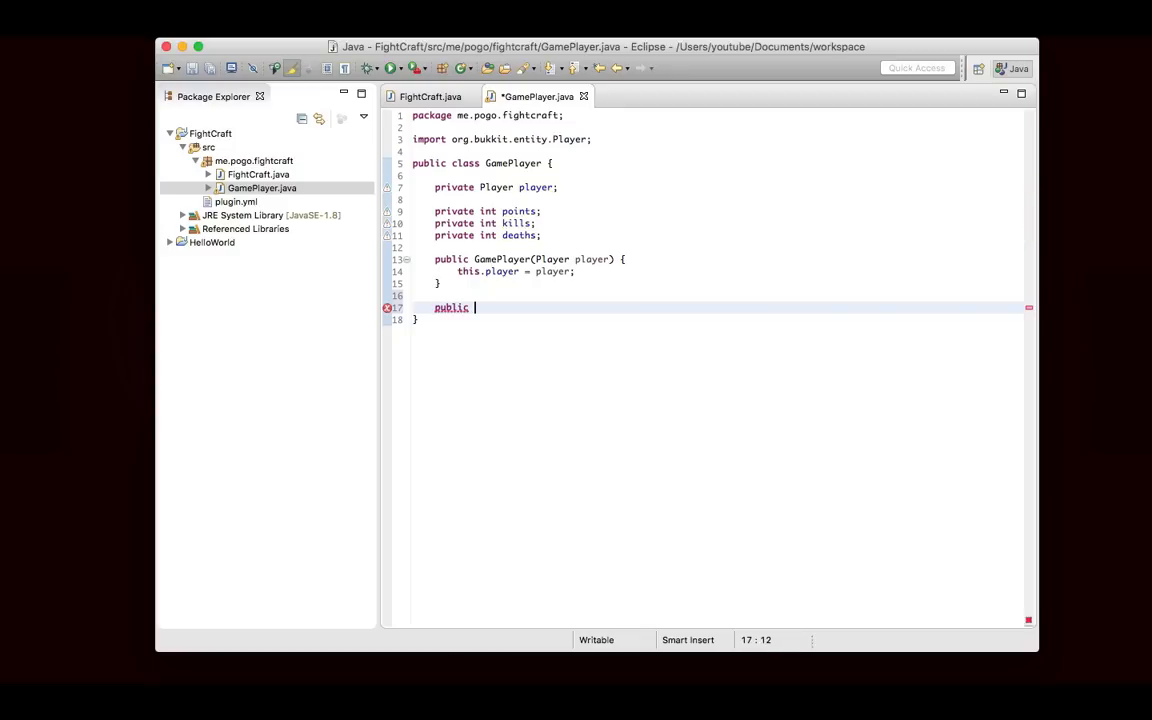
{"action": "type", "text": "Pla"}
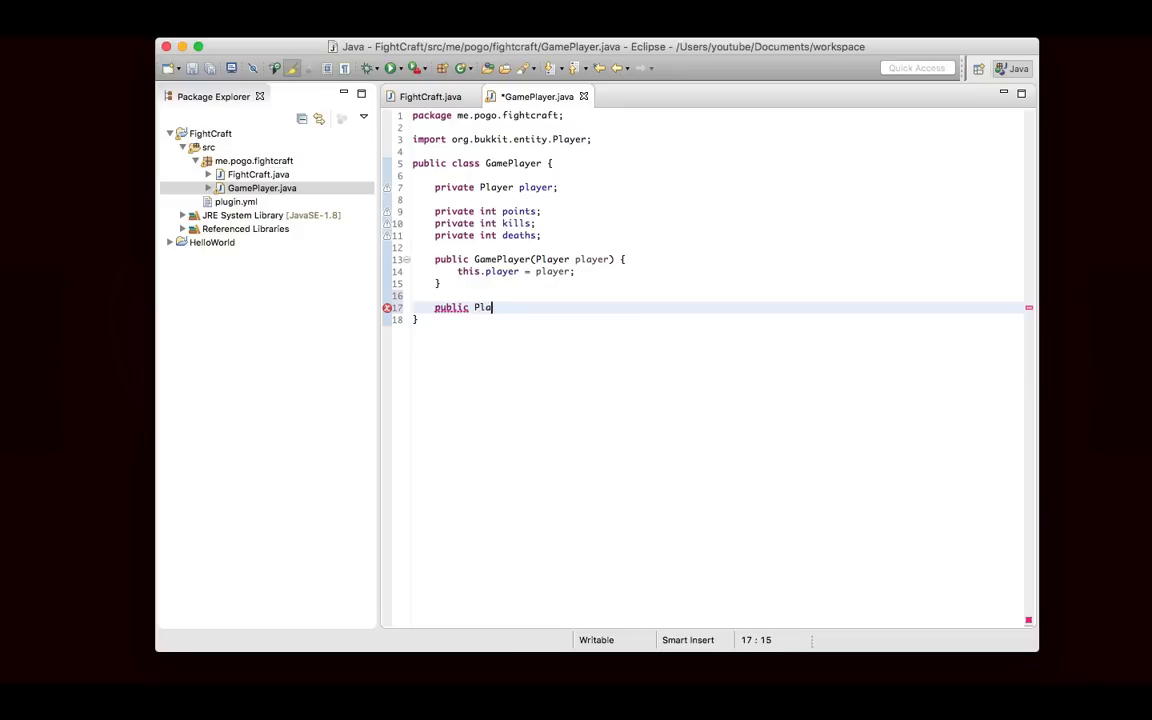
{"action": "type", "text": "yer getPlayer(){"}
{"action": "type", "text": "return"}
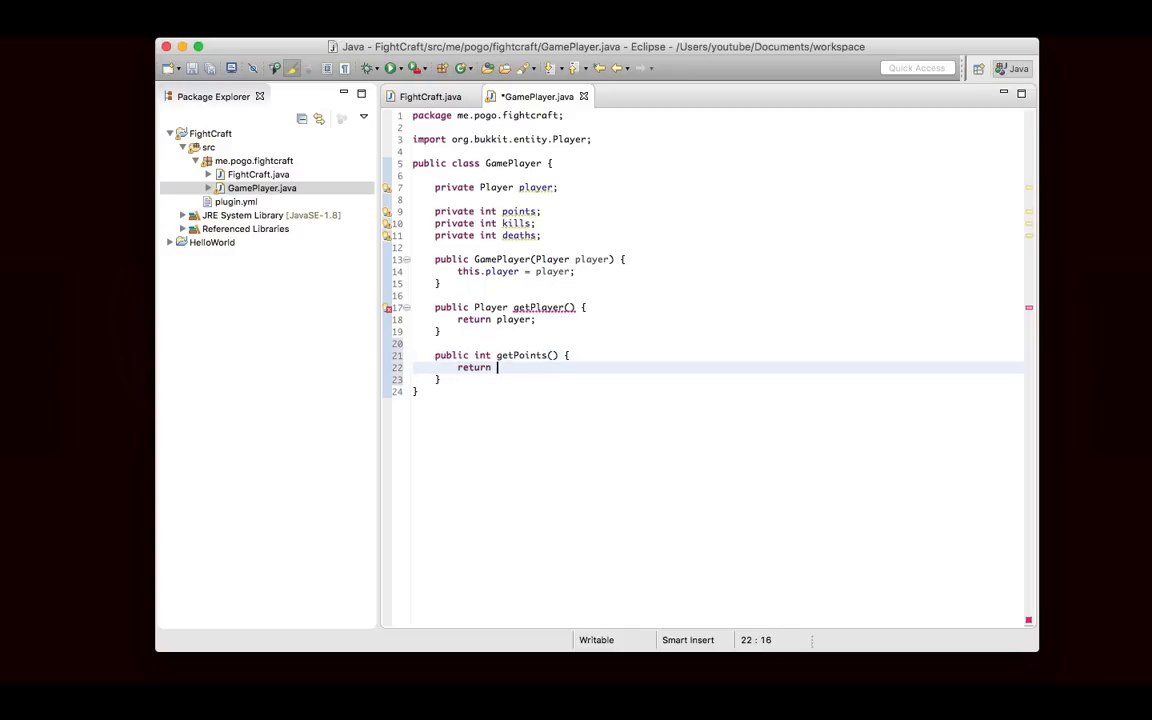
{"action": "type", "text": "points;"}
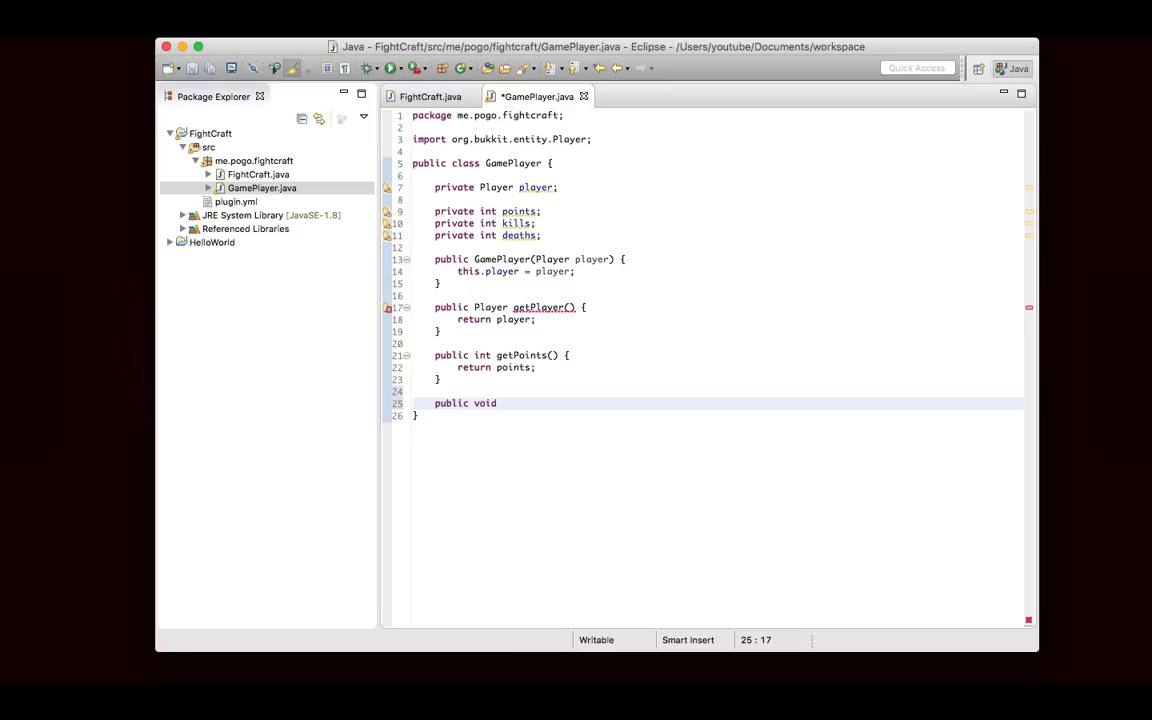
- Add modifyPoints(int mod) doing this.points += mod with an 'Update database' comment
{"action": "type", "text": "Mo"}
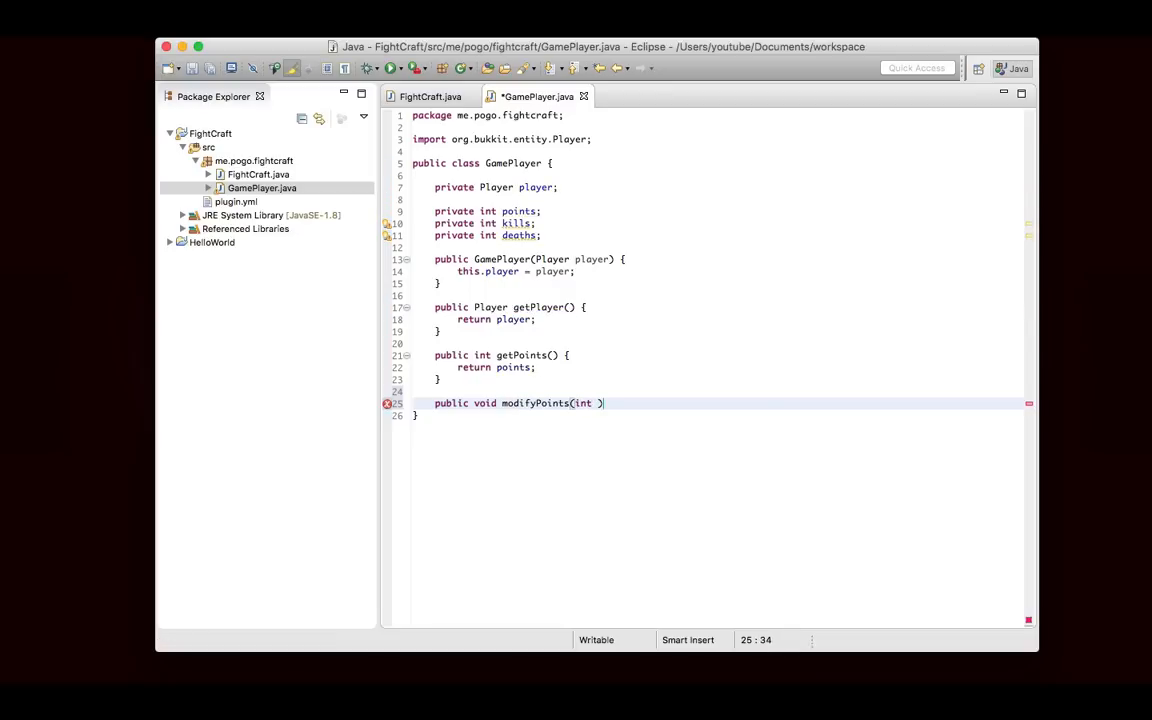
{"action": "type", "text": "mod) {"}
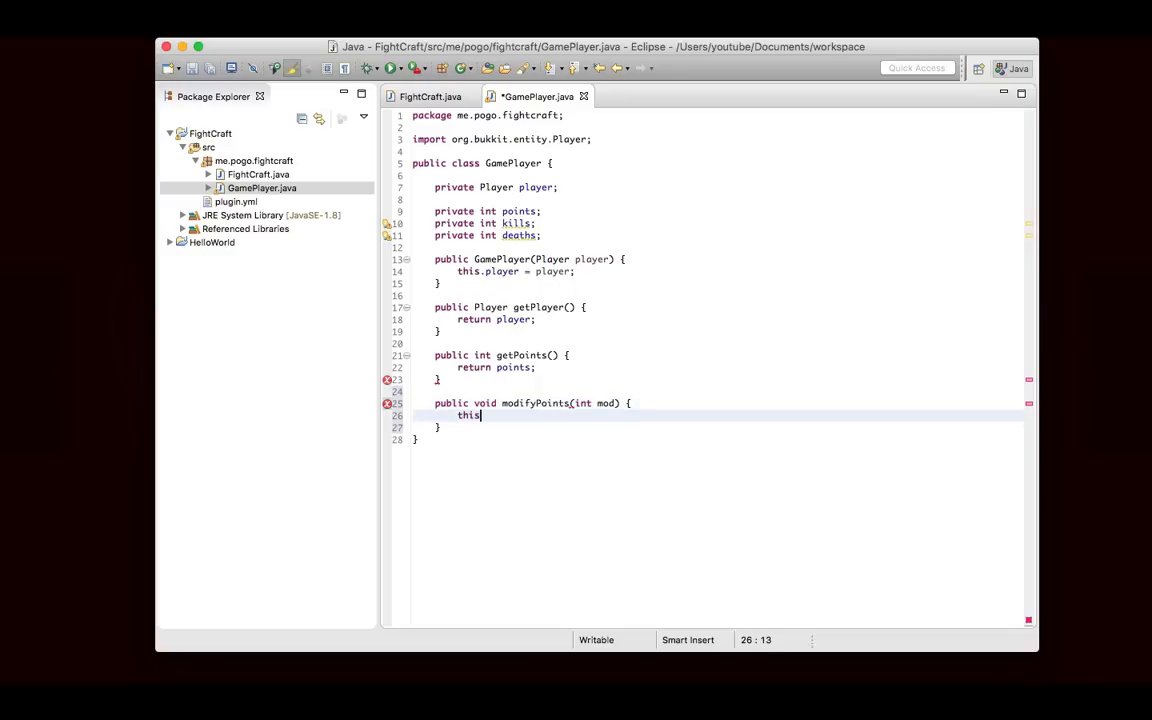
{"action": "type", "text": ".points += mod;"}
{"action": "type", "text": "//"}
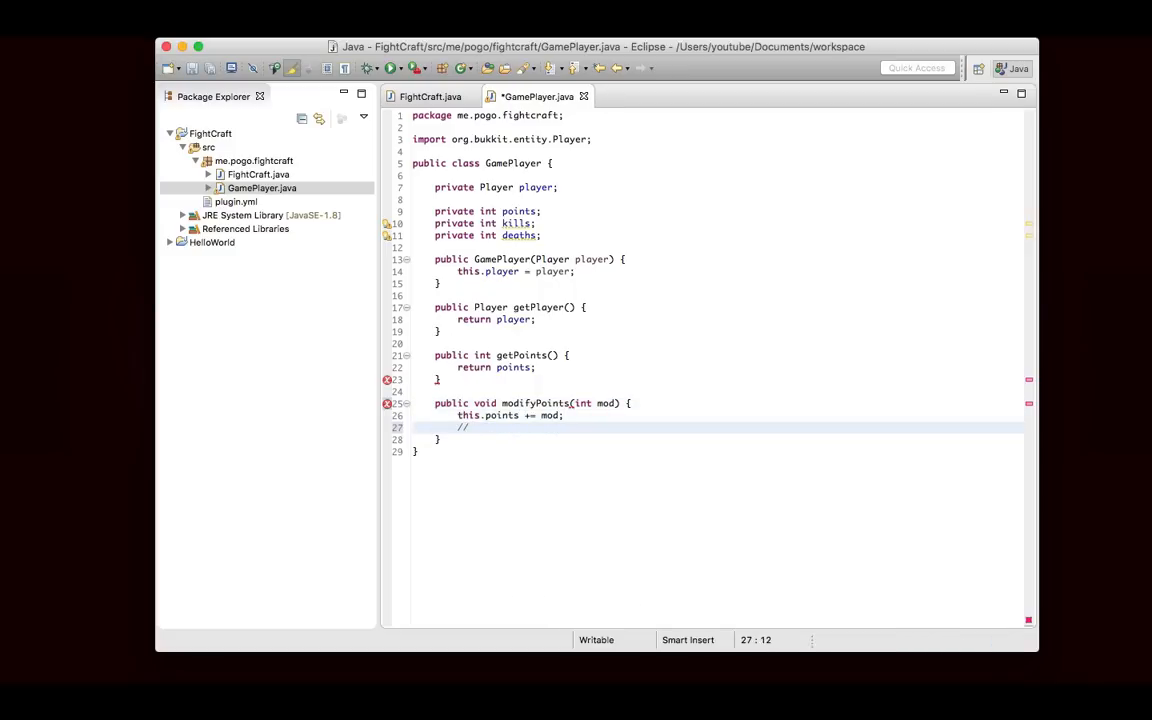
{"action": "type", "text": "Update database."}
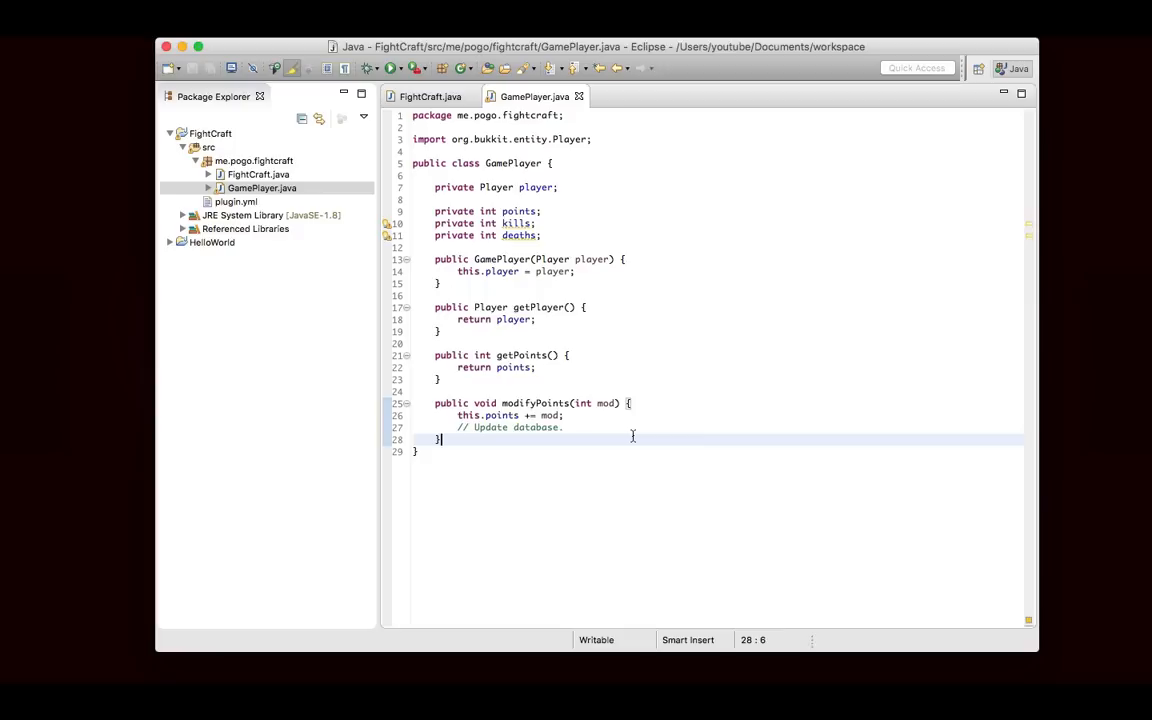
- Add getKills() and an addKill() method incrementing kills by 1
{"action": "type", "text": "public"}
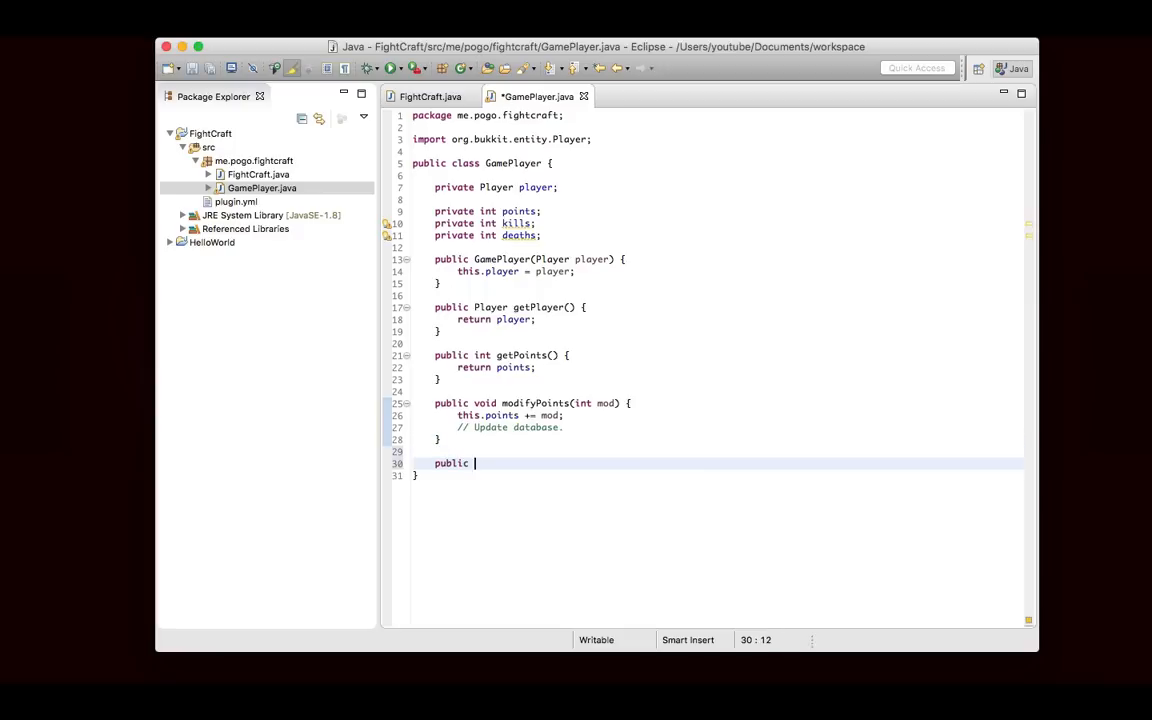
{"action": "type", "text": "int getKills() {"}
{"action": "type", "text": "return kills;"}
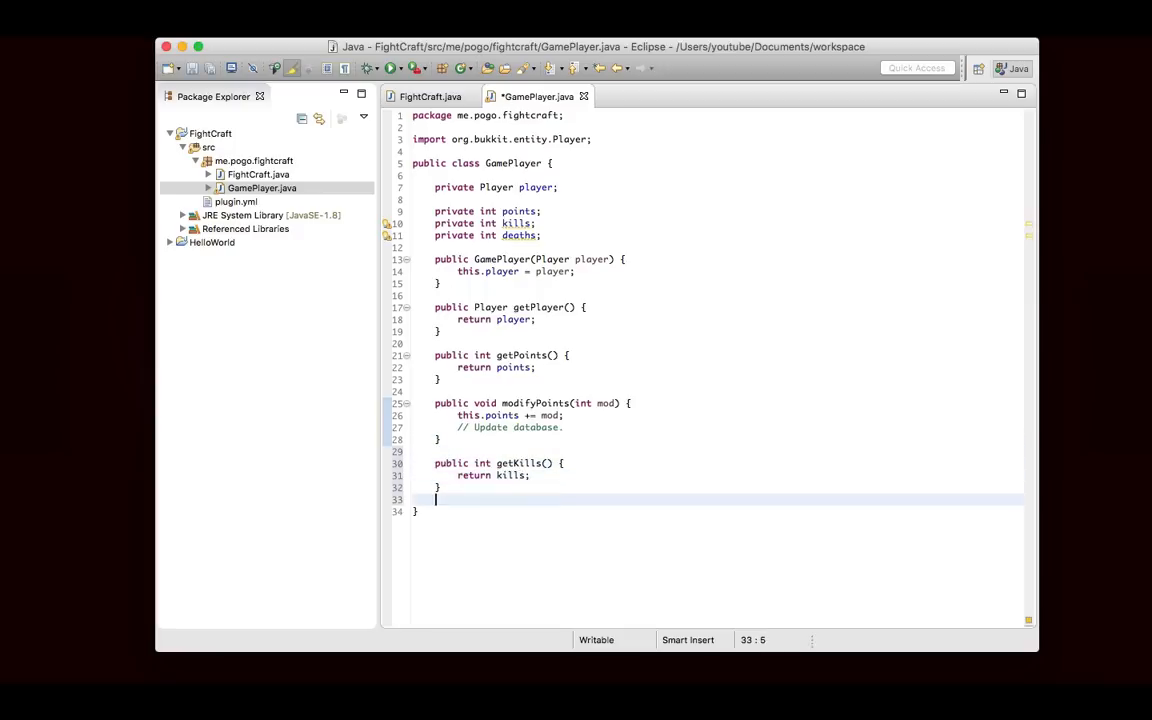
{"action": "type", "text": "public void set"}
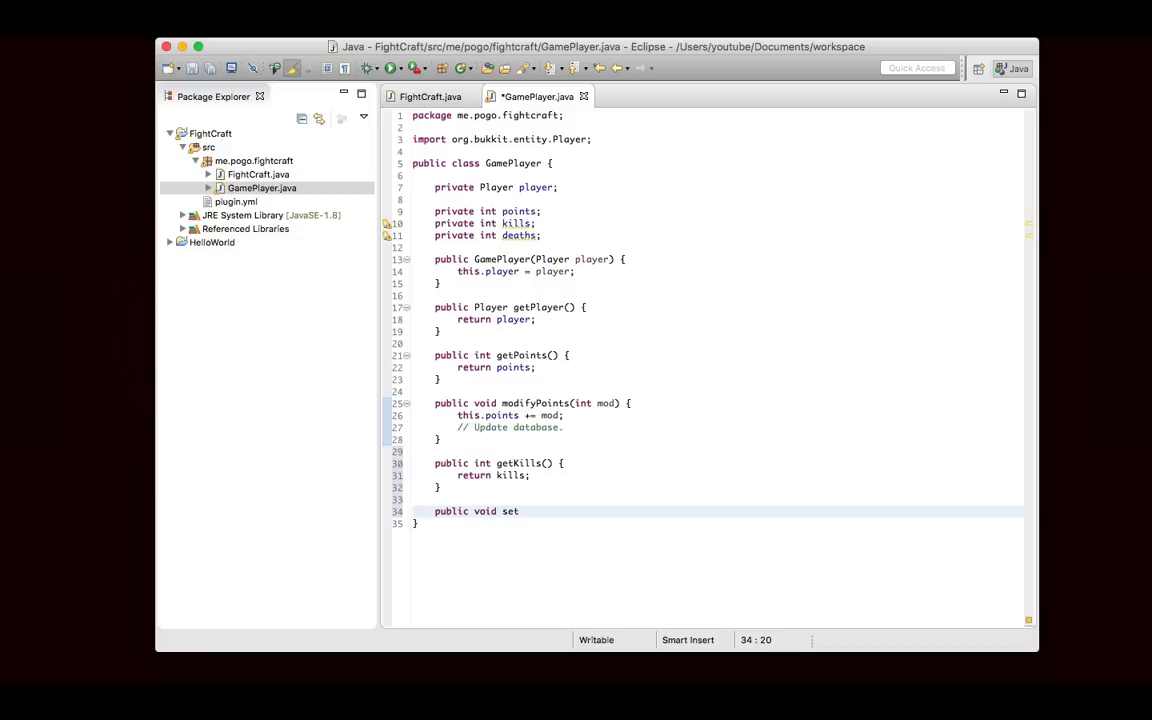
{"action": "type", "text": "addKill() {"}
{"action": "type", "text": "this.kills ="}
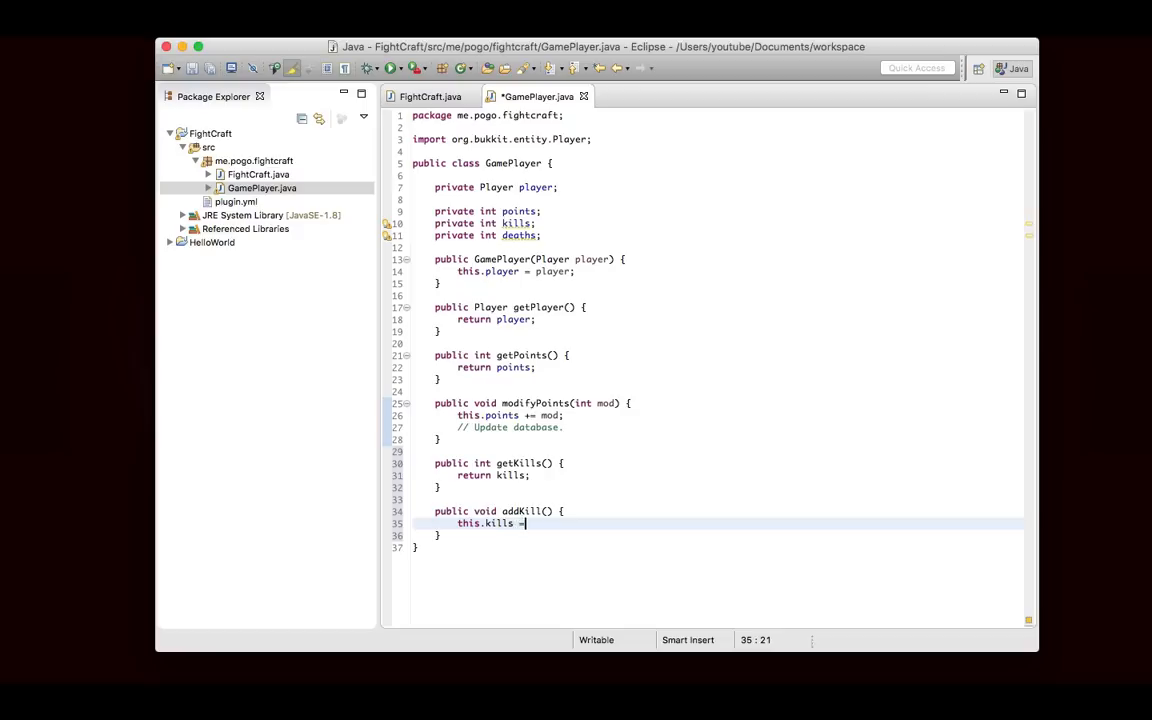
{"action": "type", "text": "+= 1;"}
{"action": "type", "text": "// Update database."}
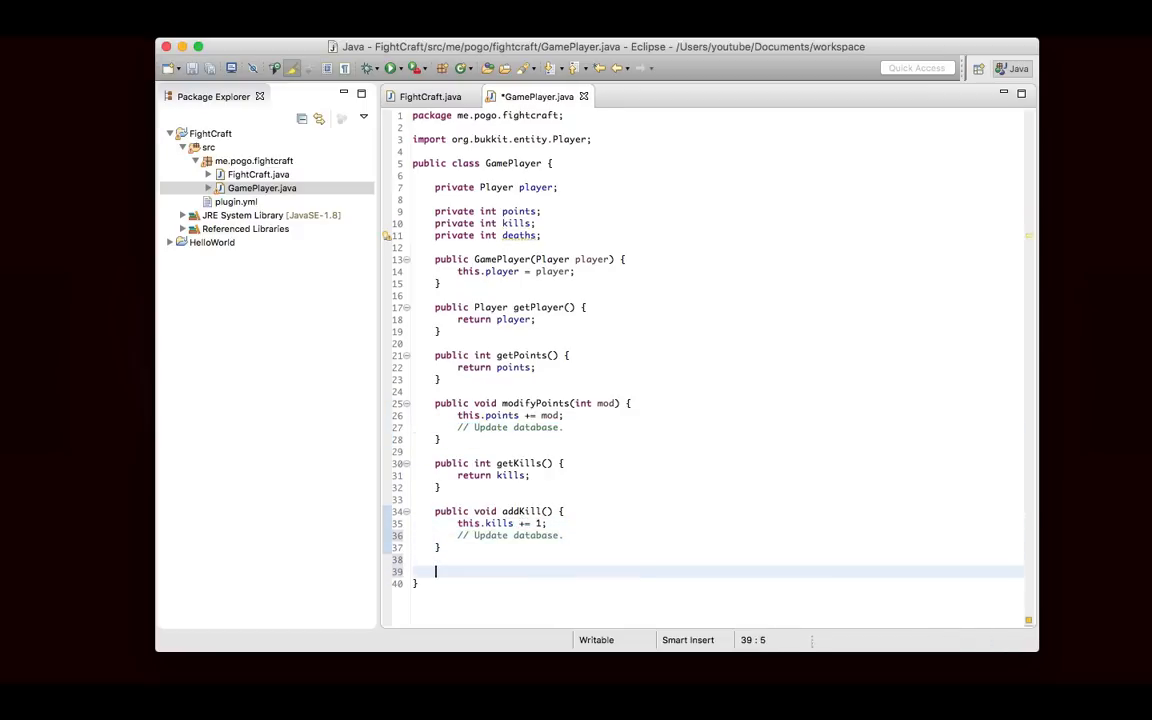
- Add getDeaths() returning deaths and an addDeath() method incrementing deaths
{"action": "type", "text": "public int get"}
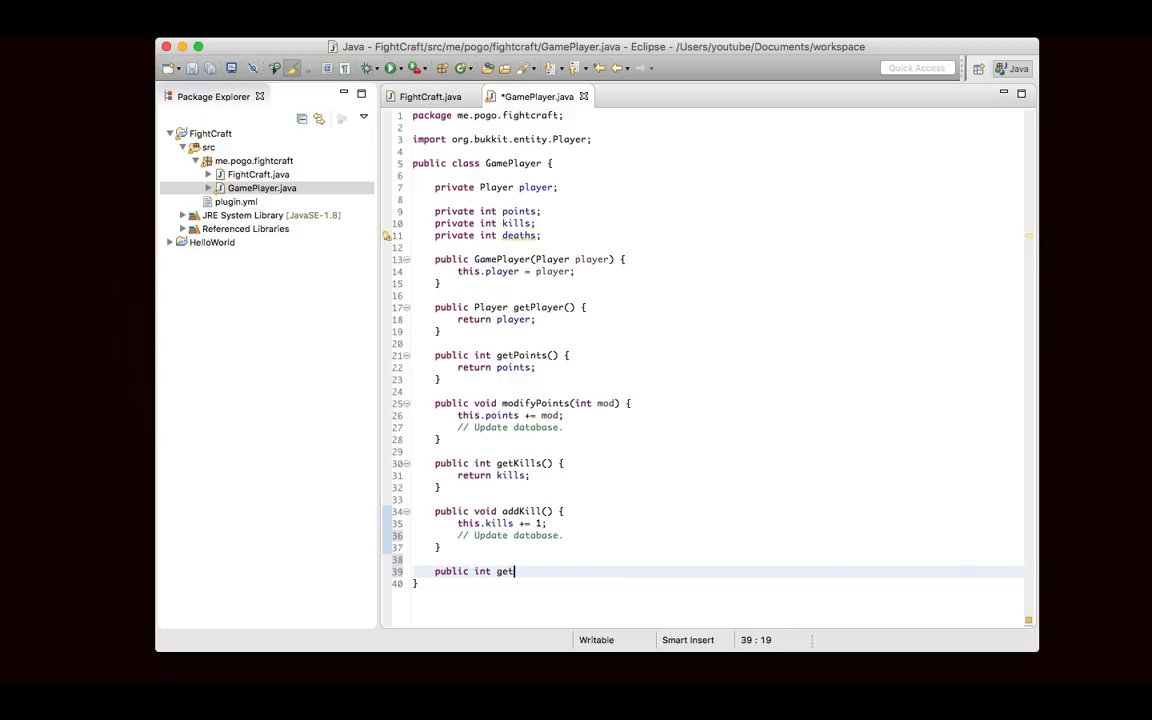
{"action": "type", "text": "Deaths() {"}
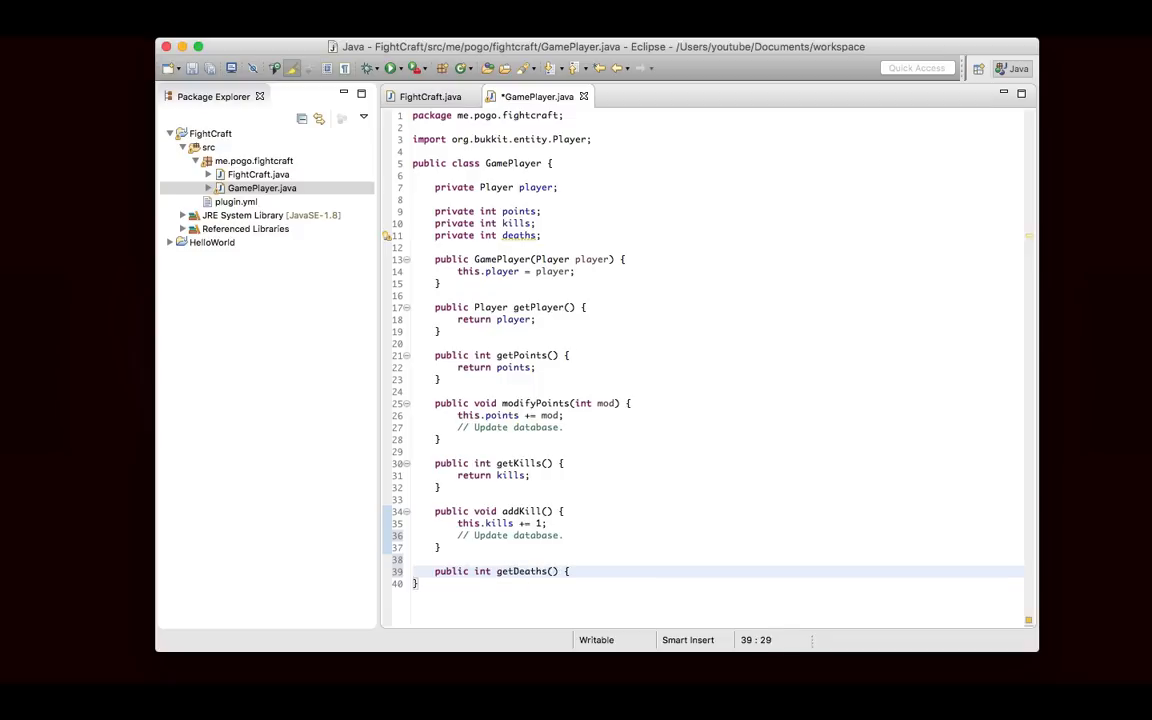
{"action": "type", "text": "return deaths"}
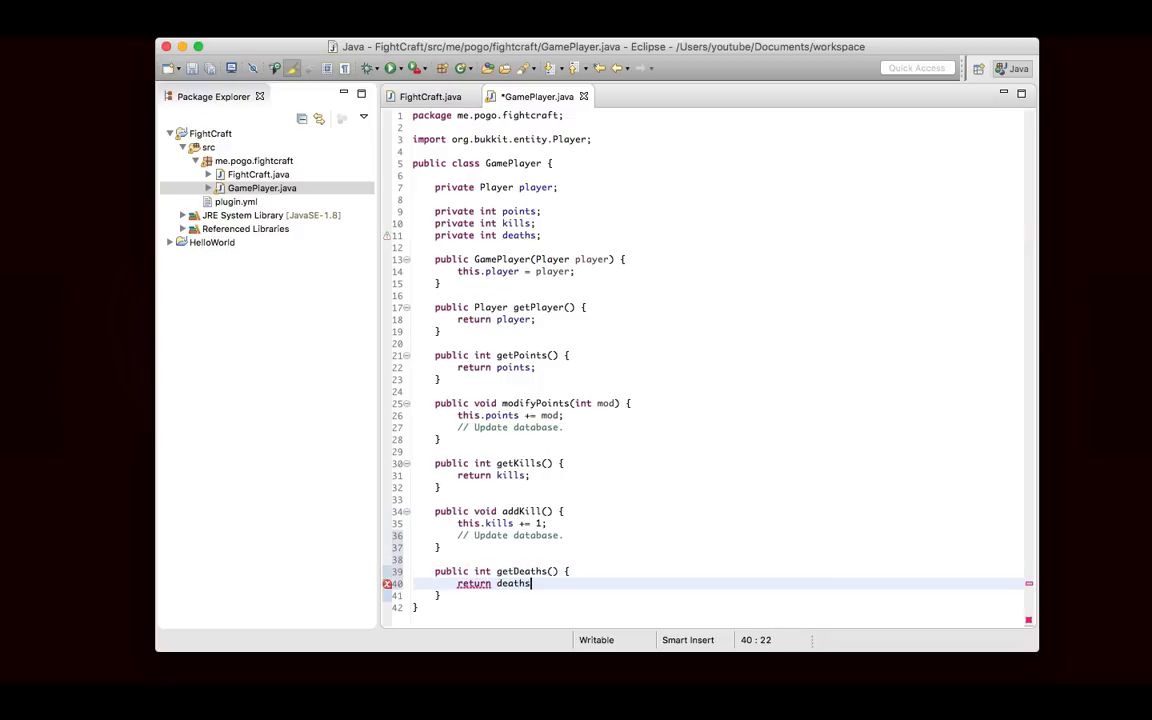
{"action": "type", "text": "public void se"}
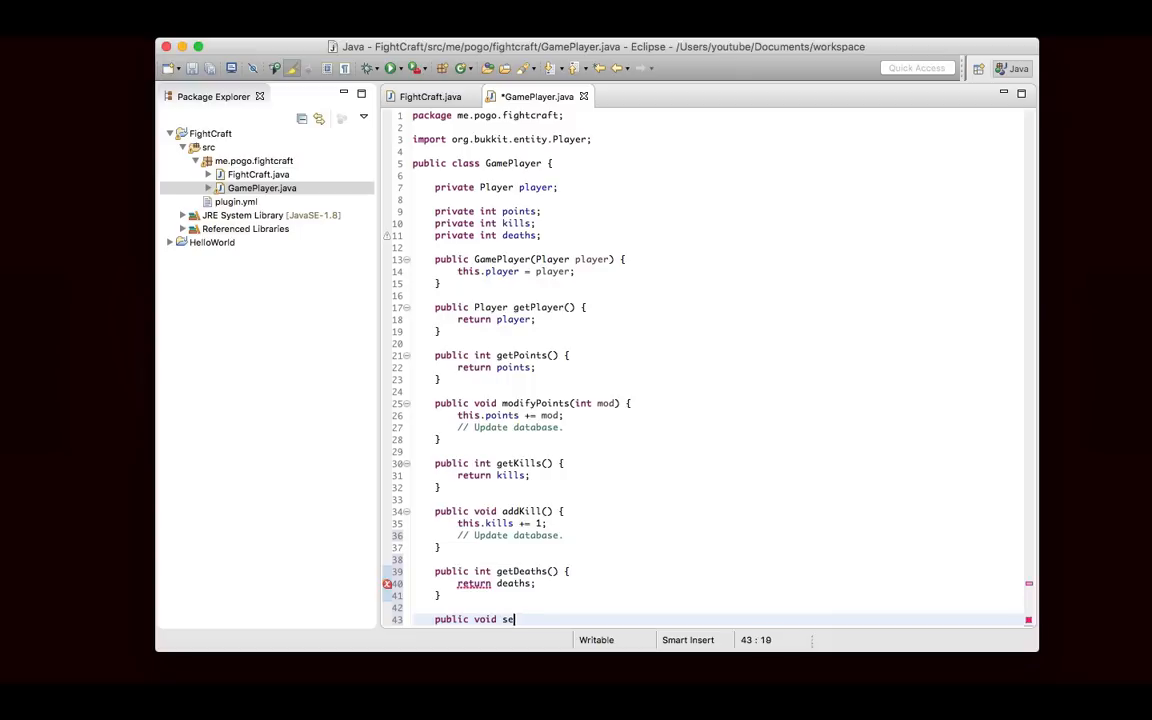
{"action": "type", "text": "tDeaths"}
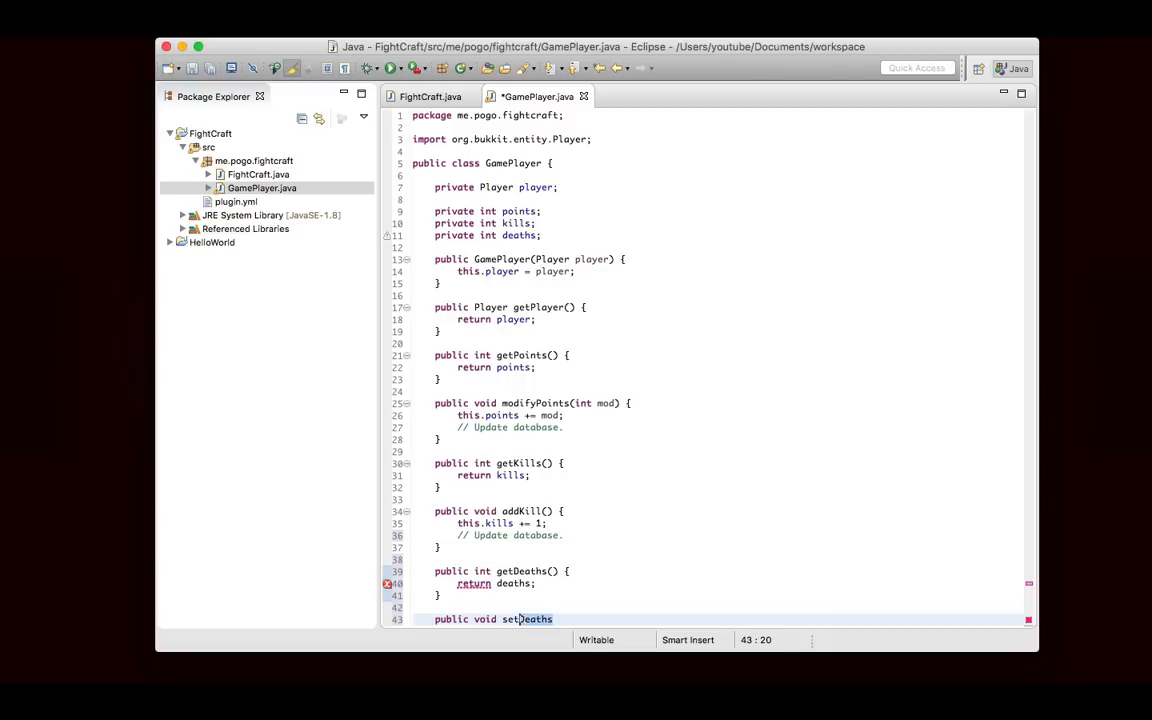
{"action": "type", "text": "add"}
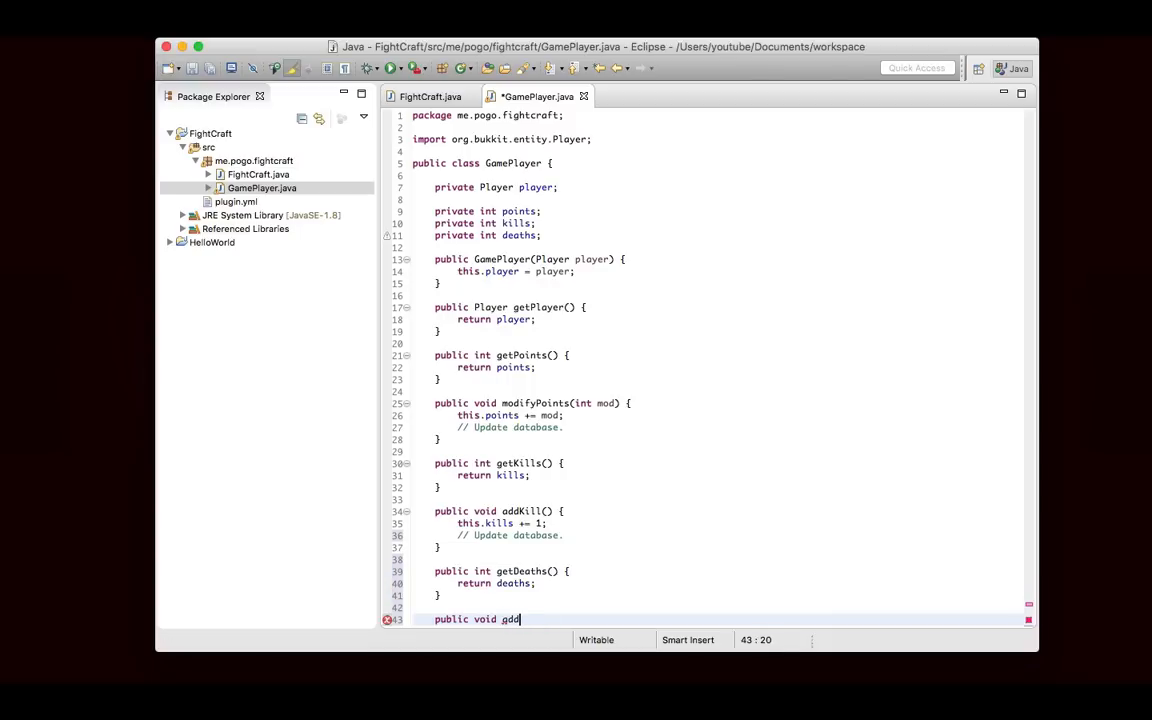
{"action": "type", "text": "Death() {"}
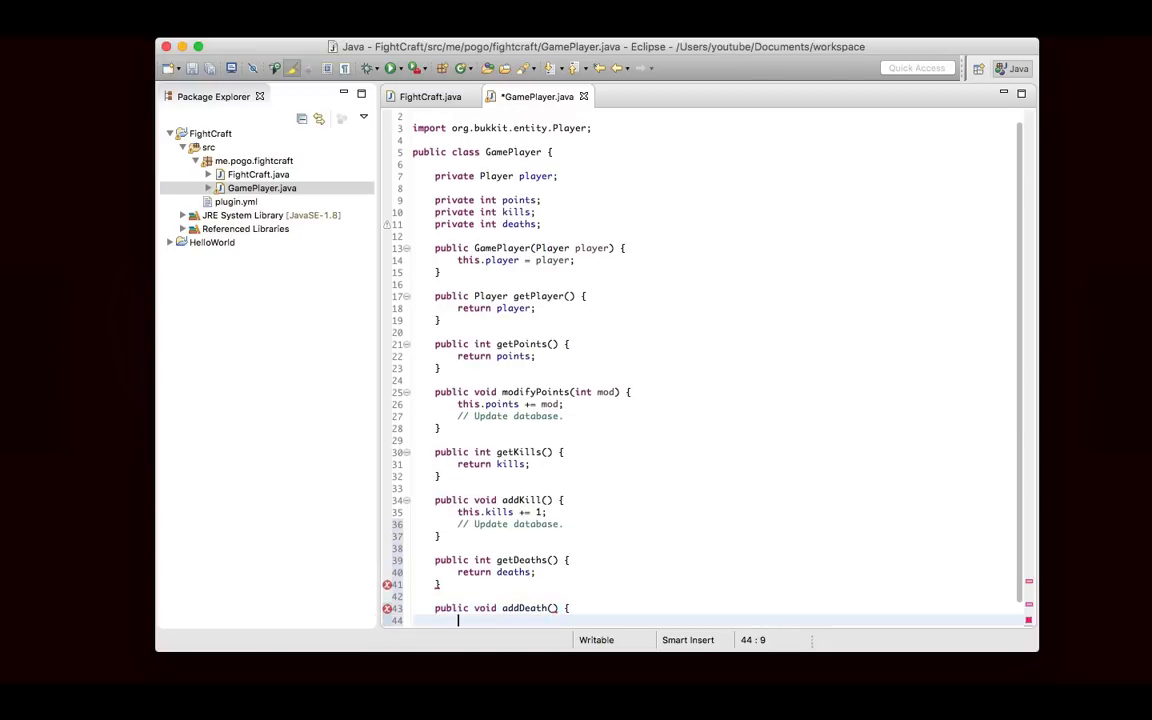
{"action": "type", "text": "this.deaths += 1;"}
{"action": "type", "text": "// Update database."}
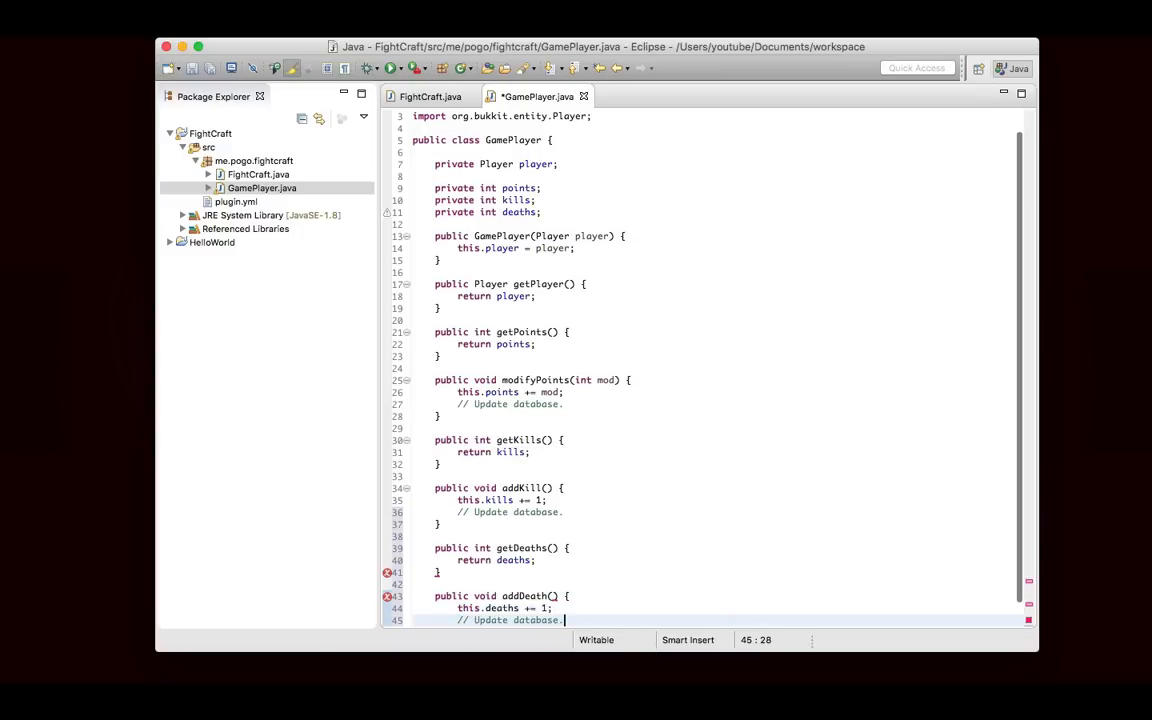
{"action": "type", "text": "public double getKDR() {"}
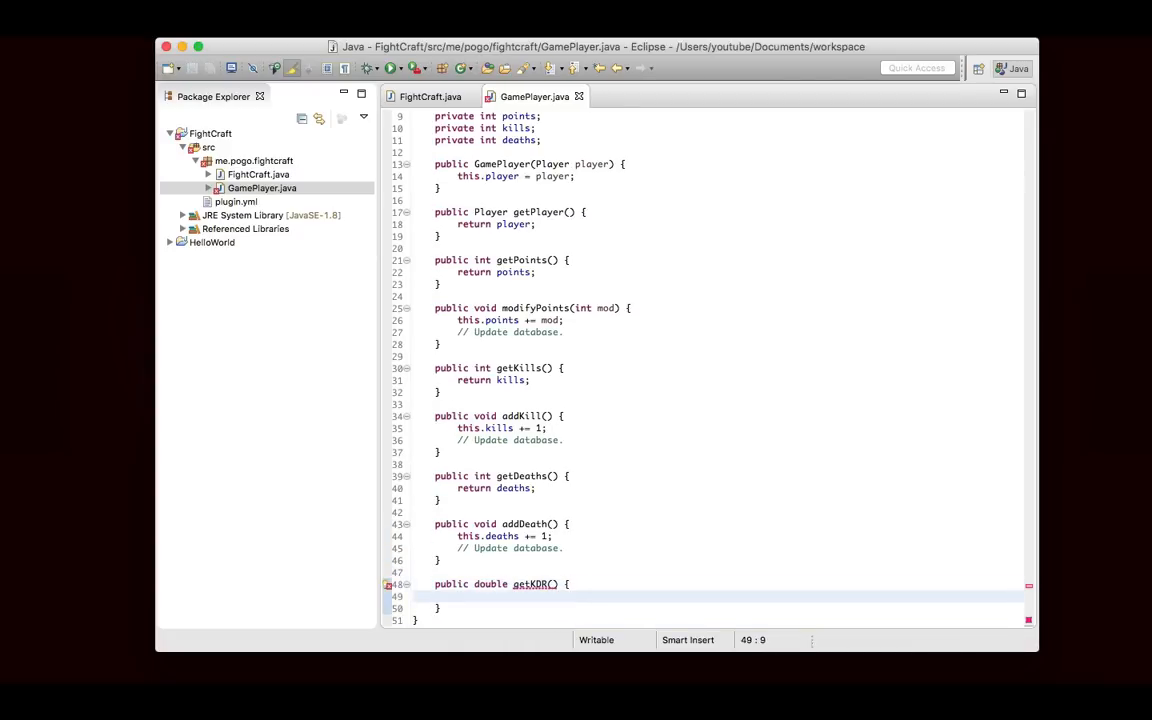
- Make getKDR() return kills / deaths and save the file
{"action": "type", "text": "return kil"}
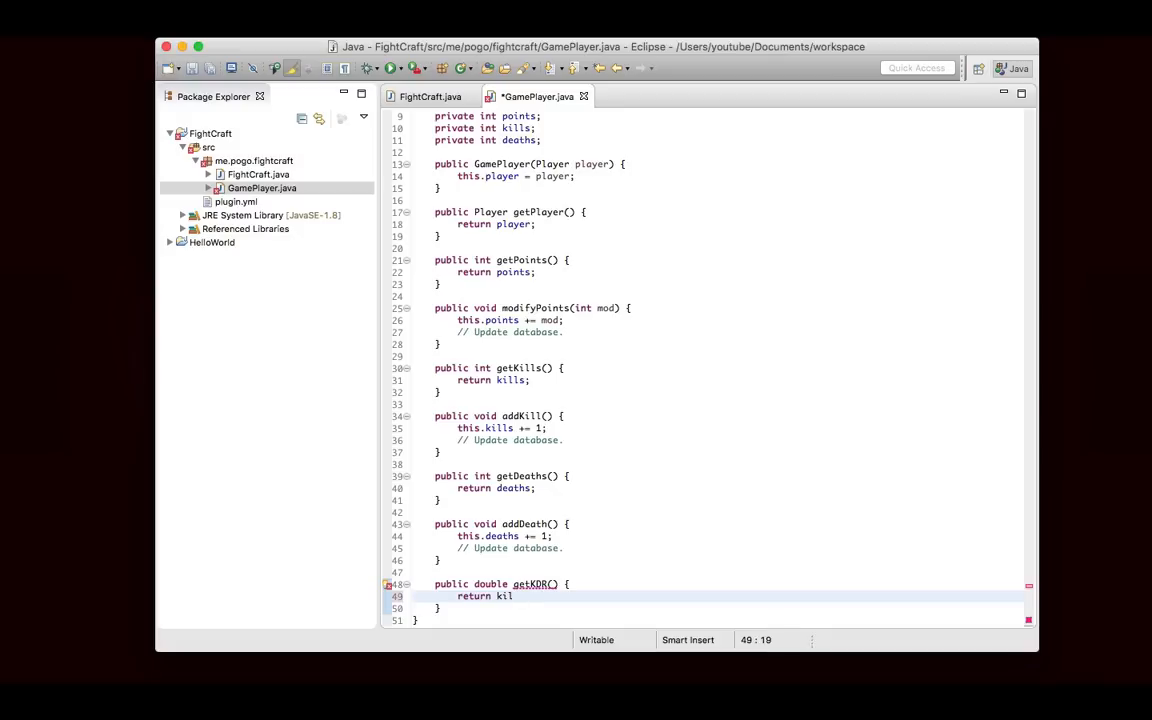
{"action": "type", "text": "s/"}
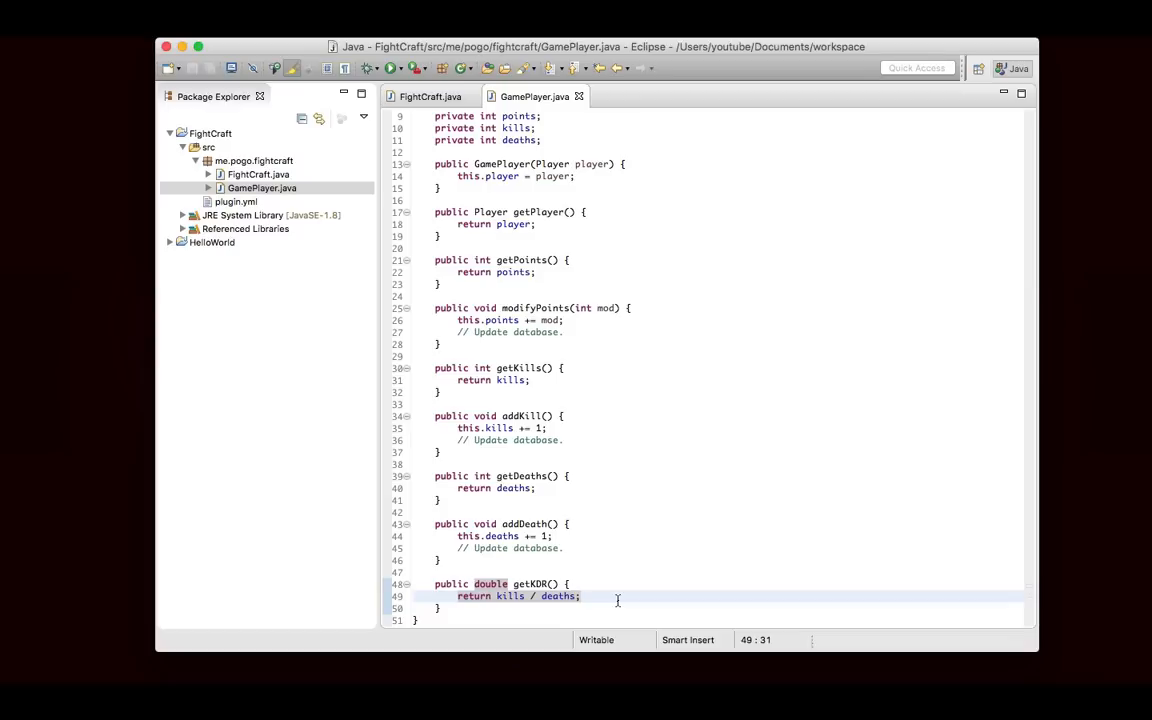
{"action": "mouse_move", "coordinate": [632, 597]}
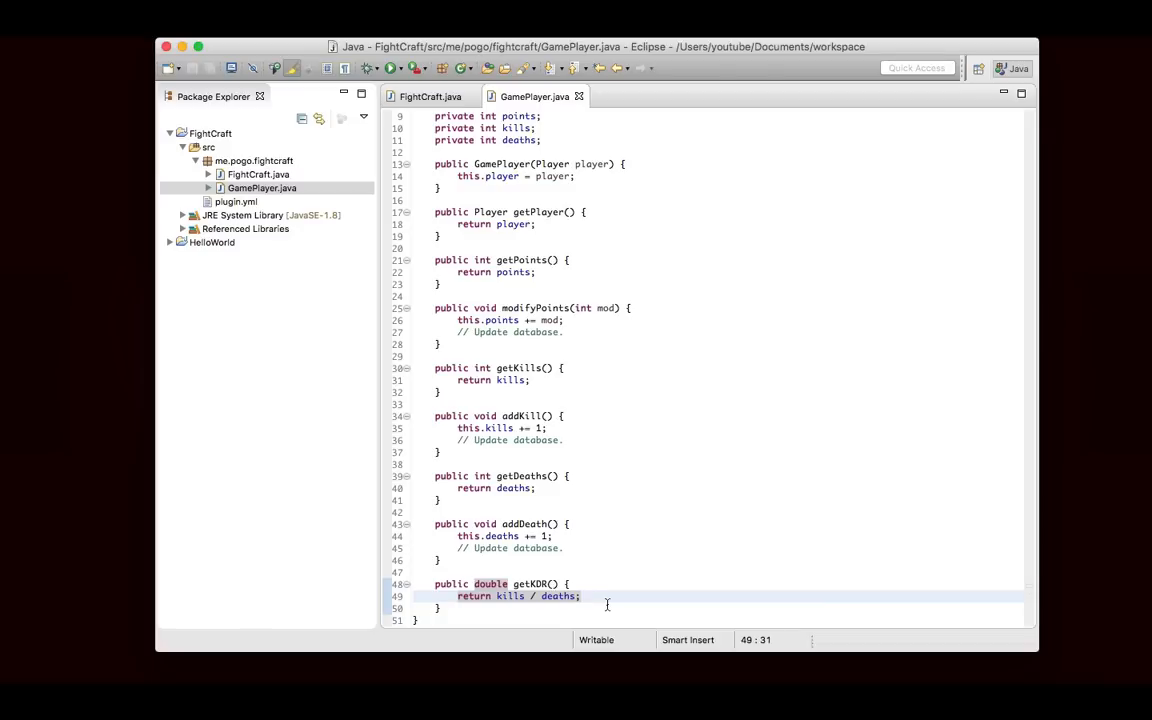
{"action": "left_click", "coordinate": [587, 583]}
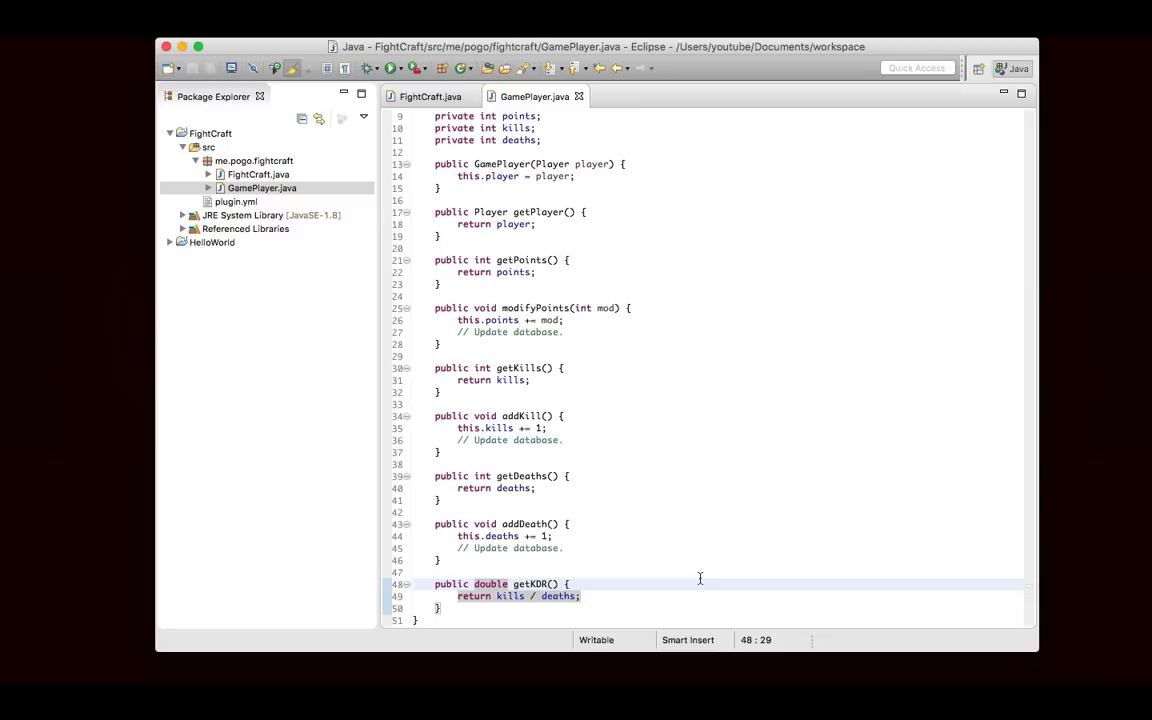
{"action": "mouse_move", "coordinate": [1050, 167]}
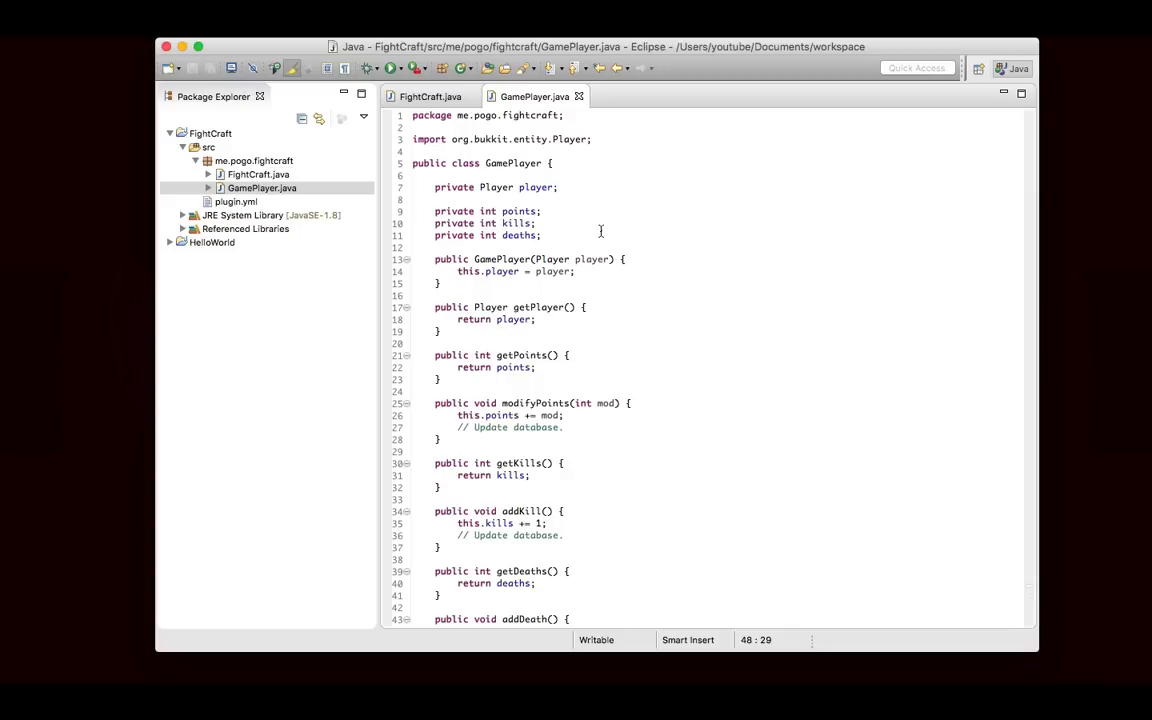
{"action": "left_click", "coordinate": [561, 163]}
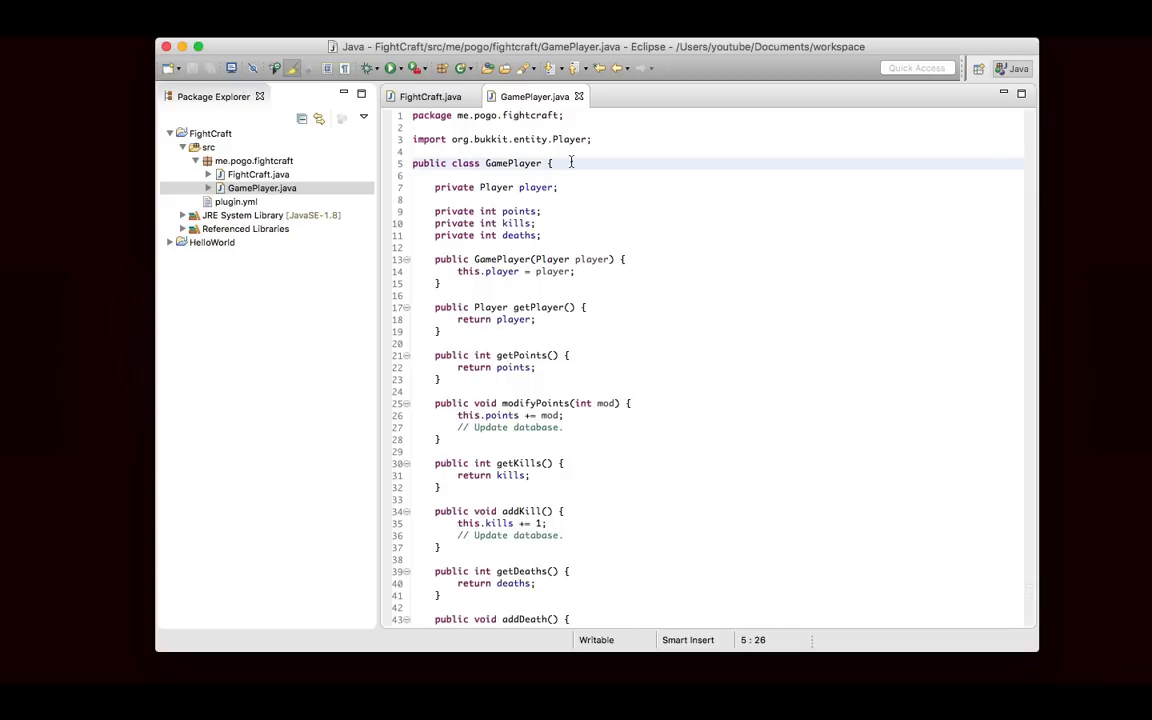